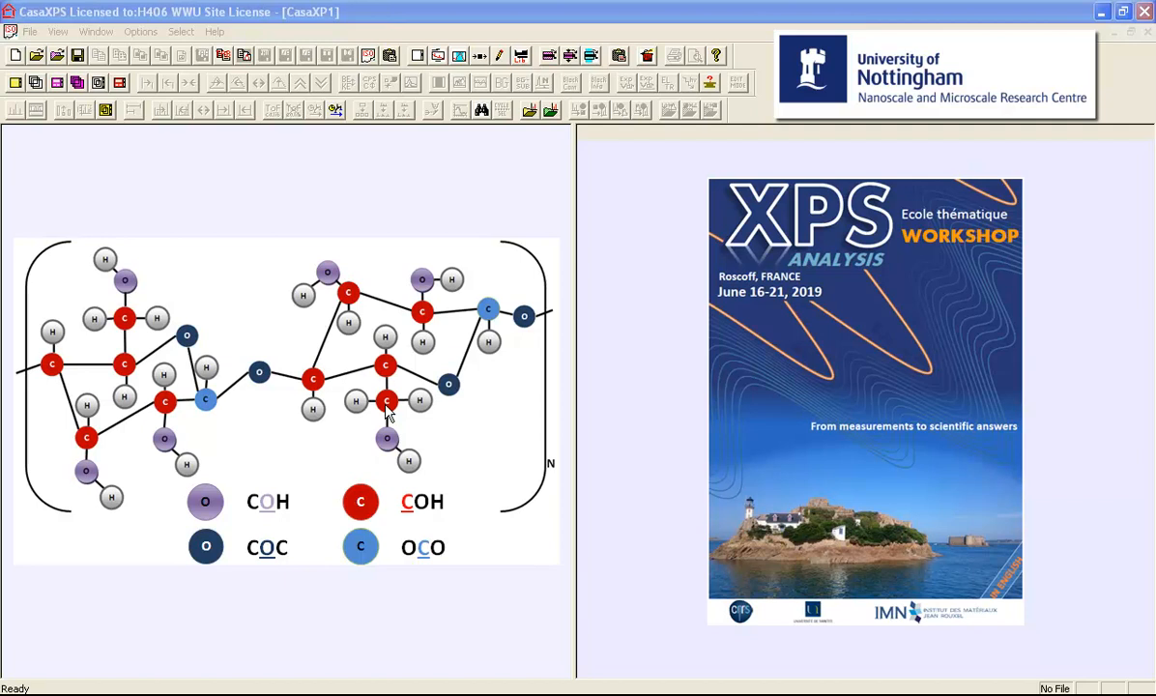
{"action": "mouse_move", "coordinate": [377, 296]}
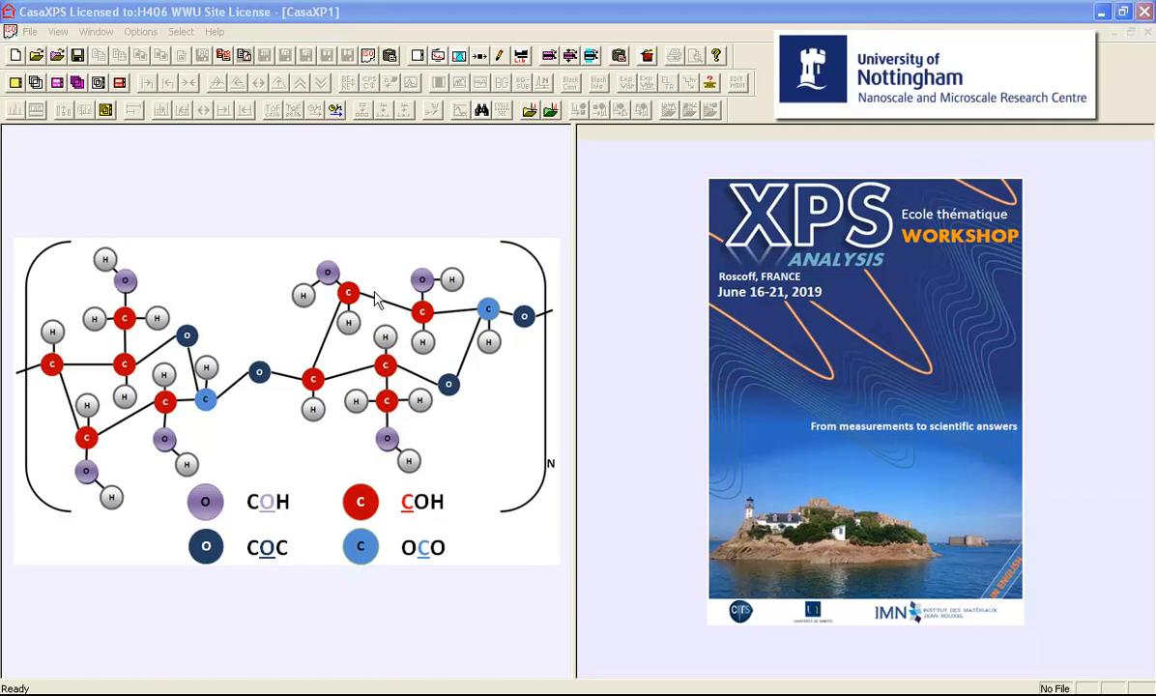
{"action": "mouse_move", "coordinate": [368, 295]}
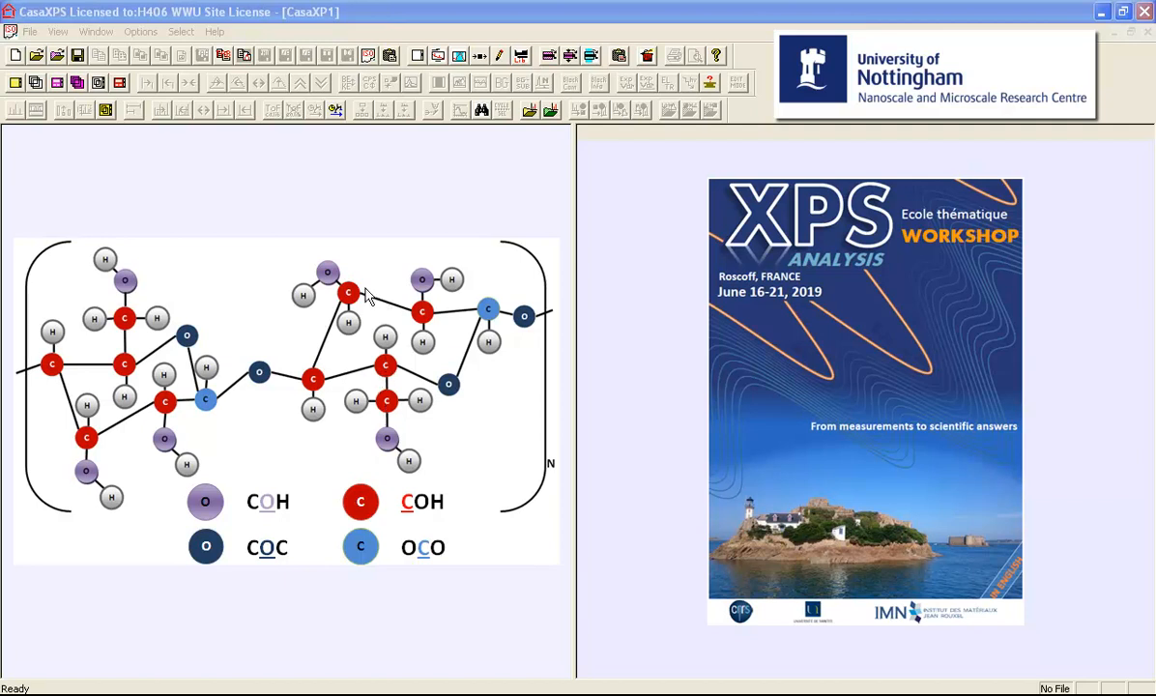
{"action": "mouse_move", "coordinate": [349, 303]}
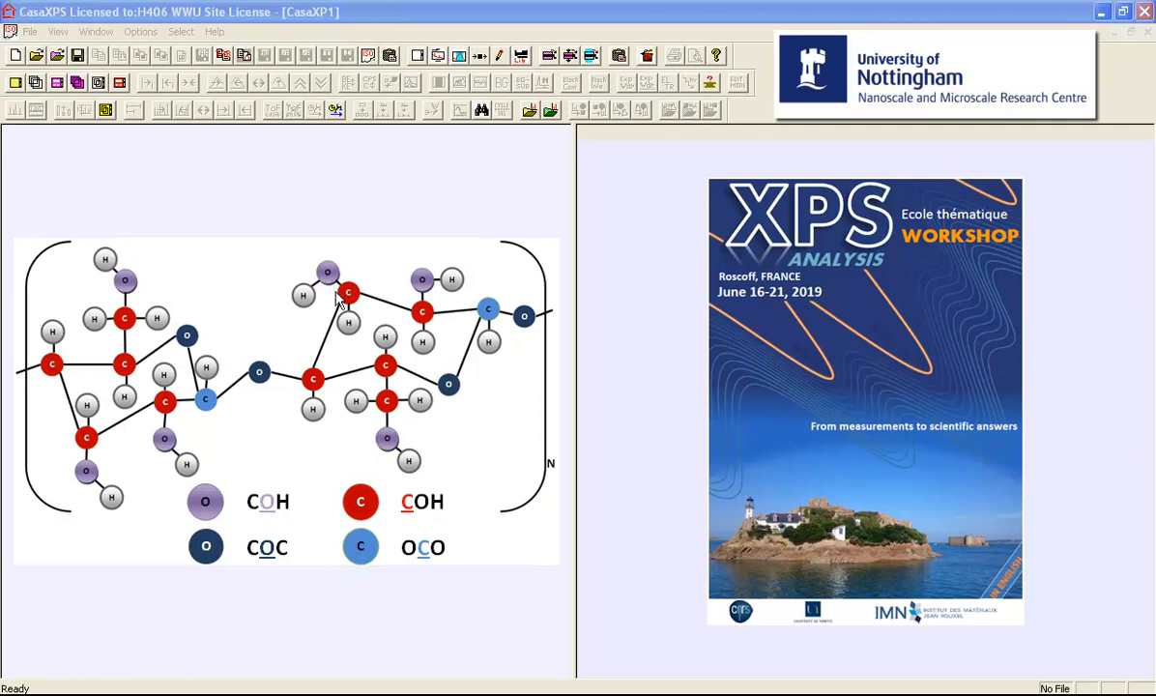
{"action": "mouse_move", "coordinate": [351, 324]}
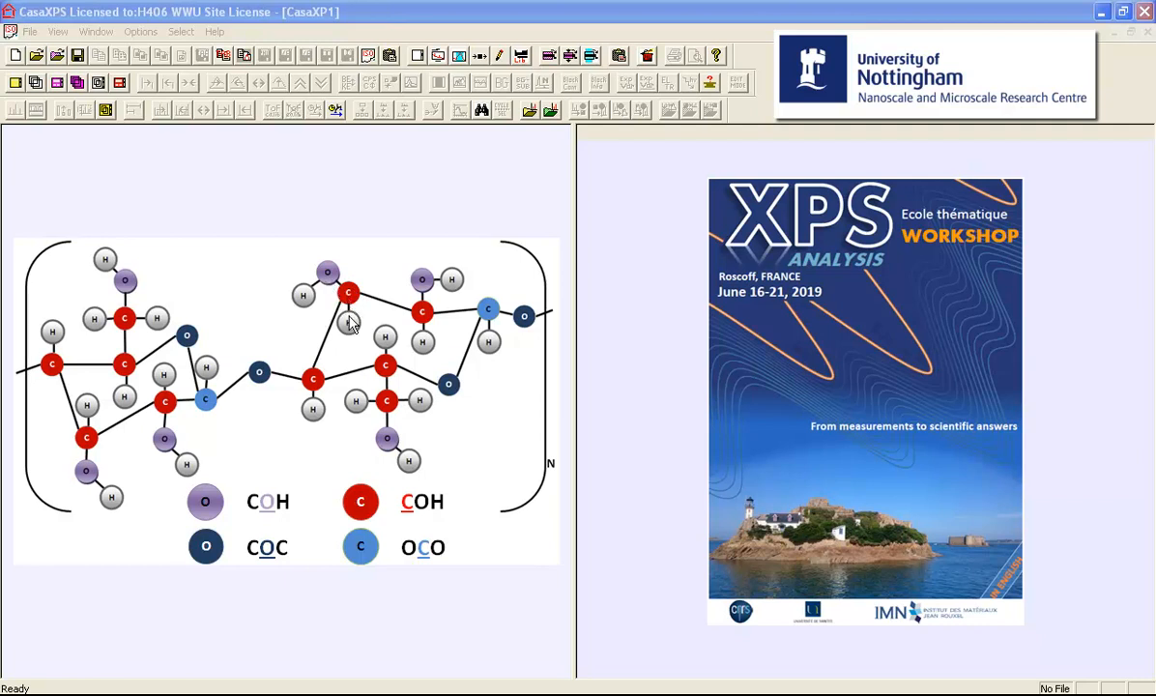
{"action": "mouse_move", "coordinate": [486, 322]}
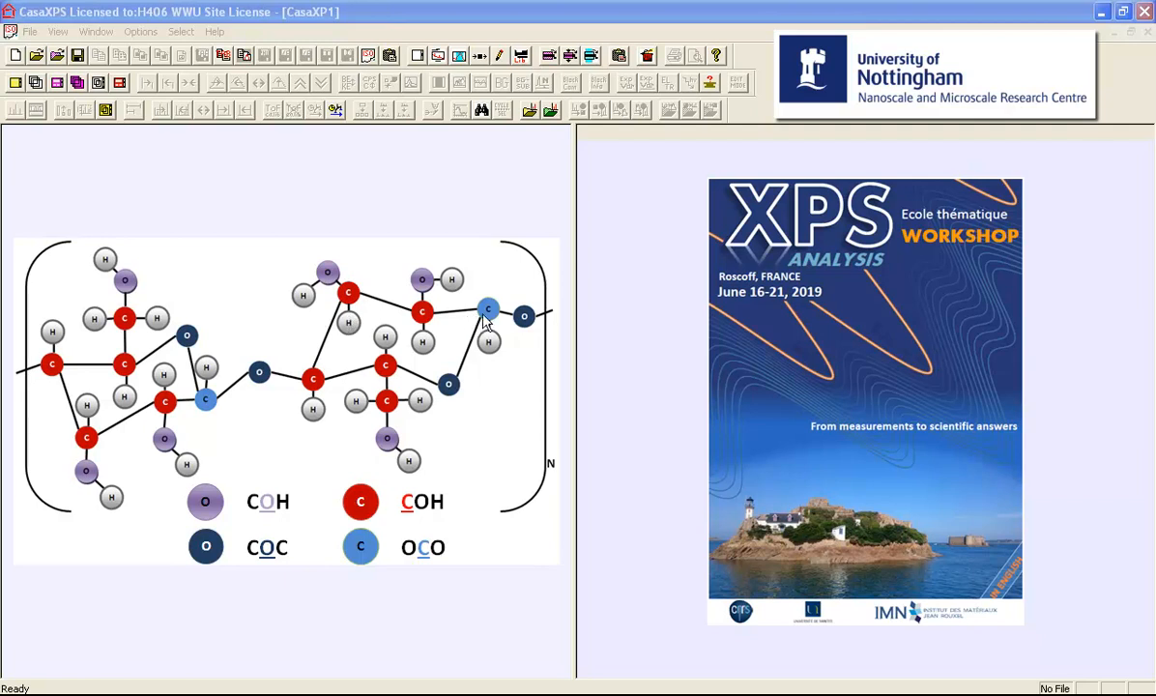
{"action": "mouse_move", "coordinate": [487, 321]}
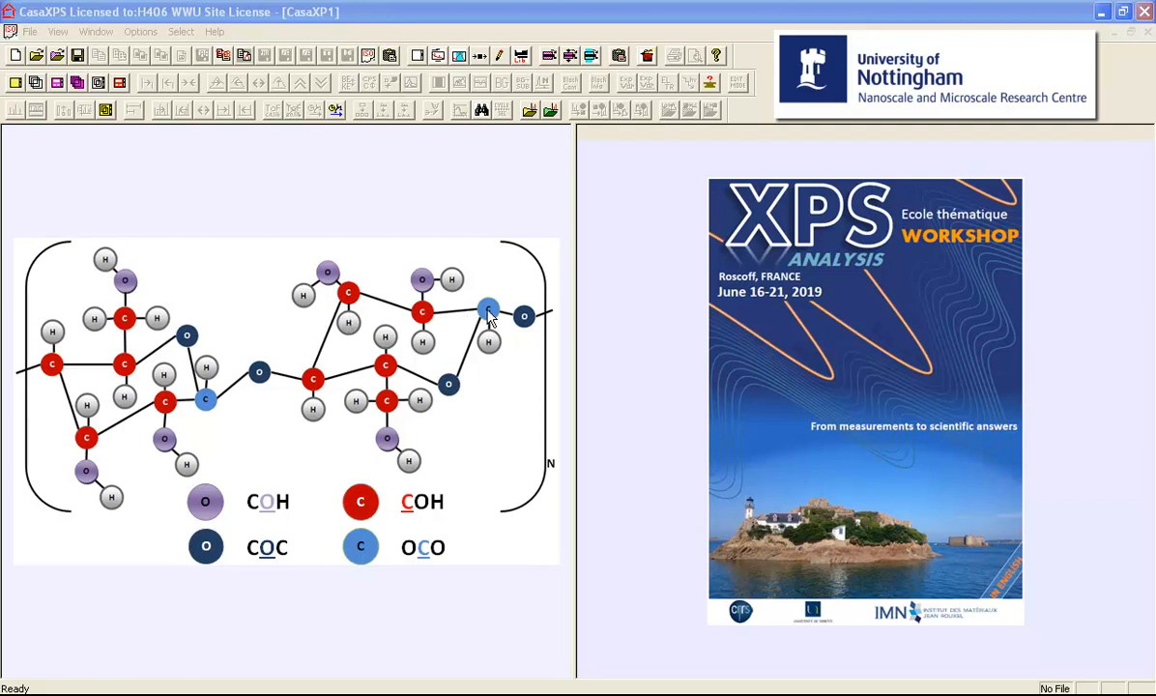
{"action": "mouse_move", "coordinate": [482, 317]}
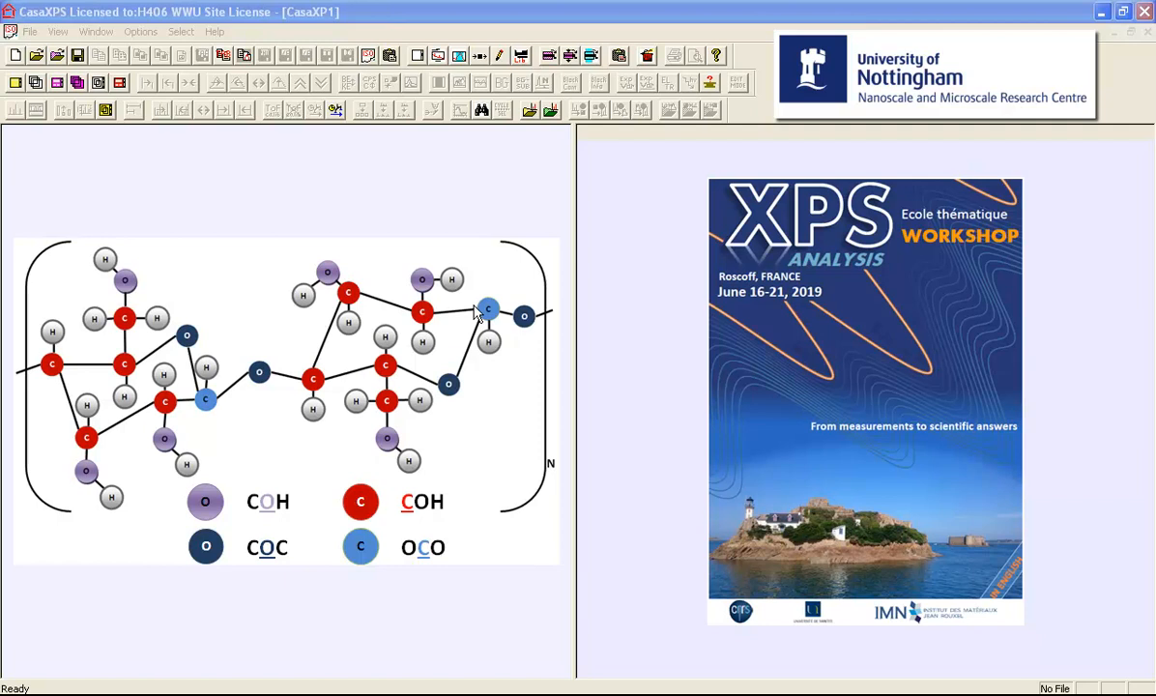
{"action": "mouse_move", "coordinate": [454, 312]}
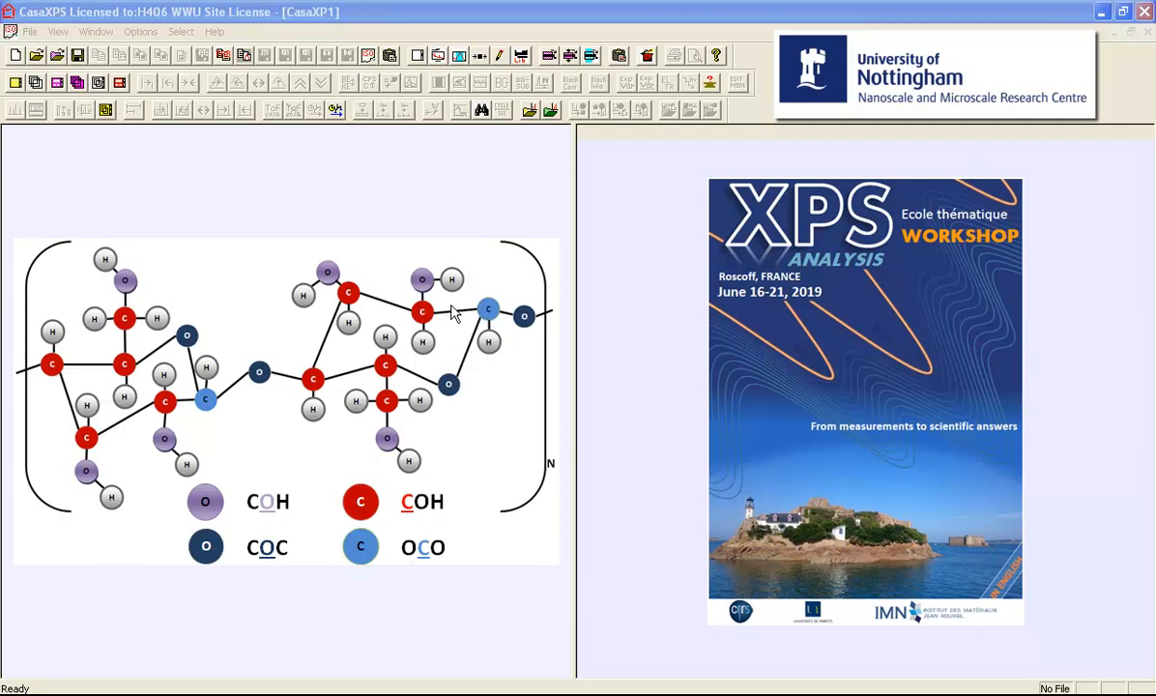
{"action": "mouse_move", "coordinate": [498, 312]}
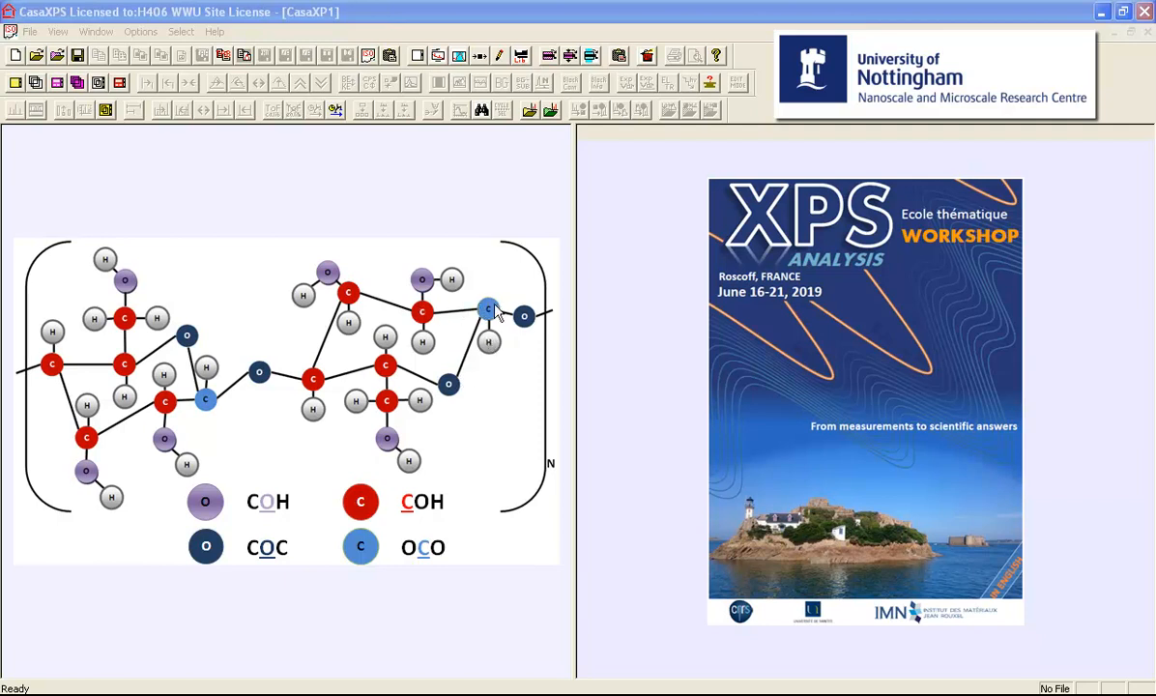
{"action": "mouse_move", "coordinate": [357, 305]}
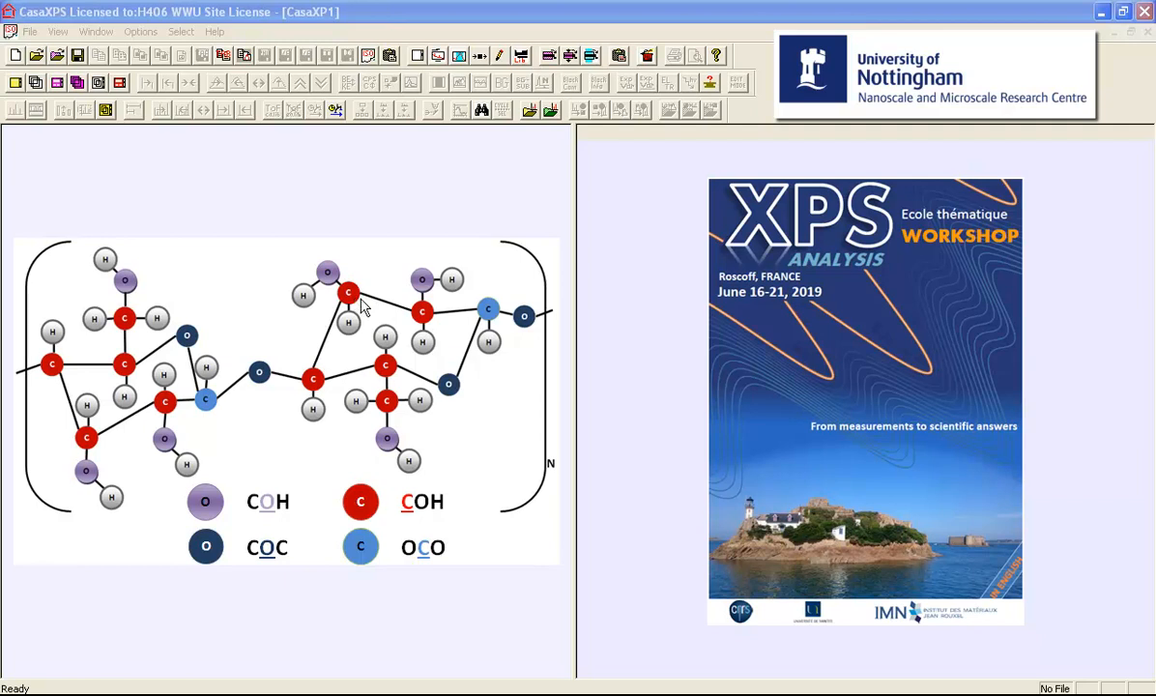
{"action": "mouse_move", "coordinate": [428, 324]}
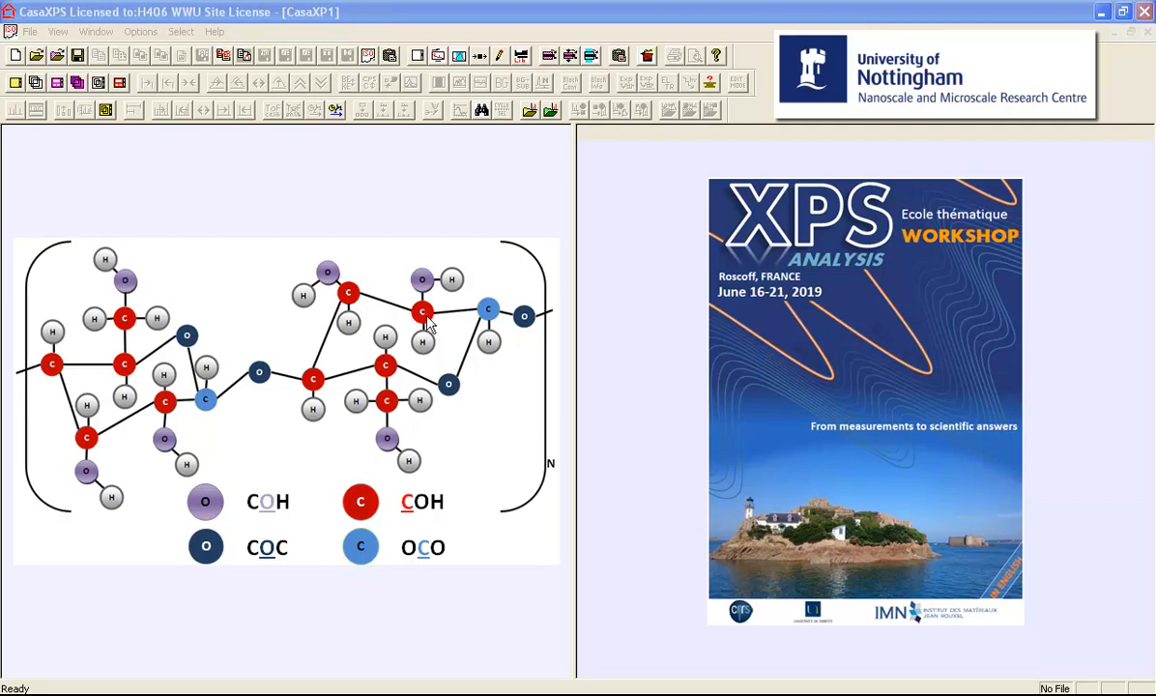
{"action": "mouse_move", "coordinate": [351, 309]}
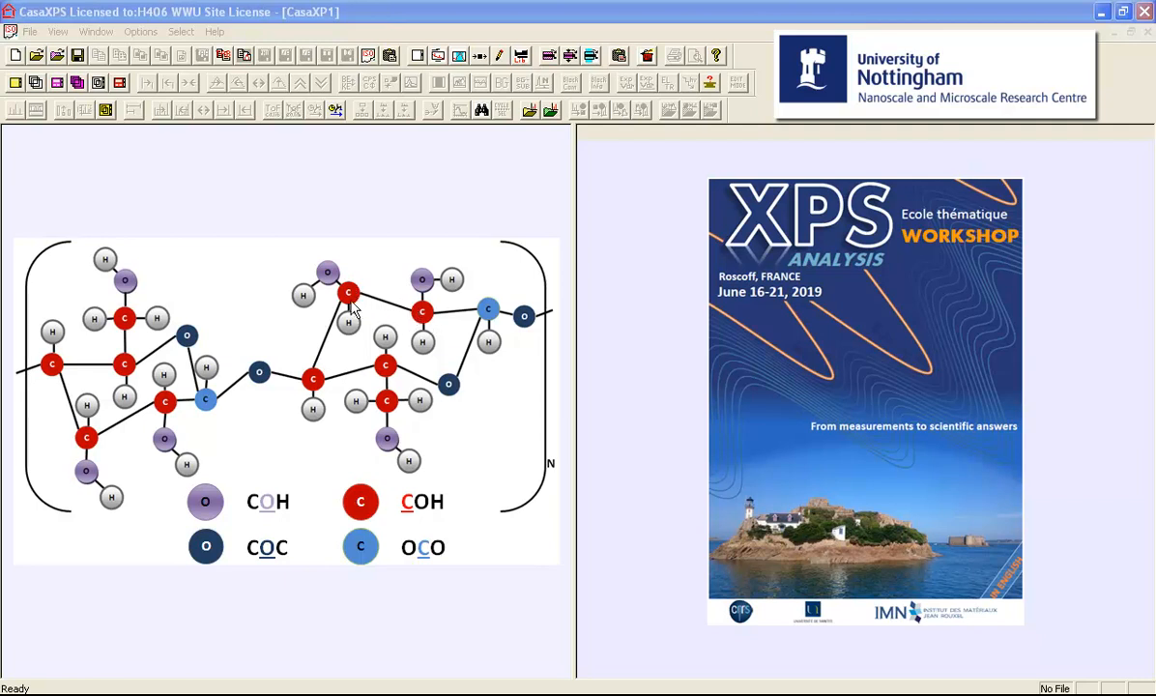
{"action": "mouse_move", "coordinate": [387, 416]}
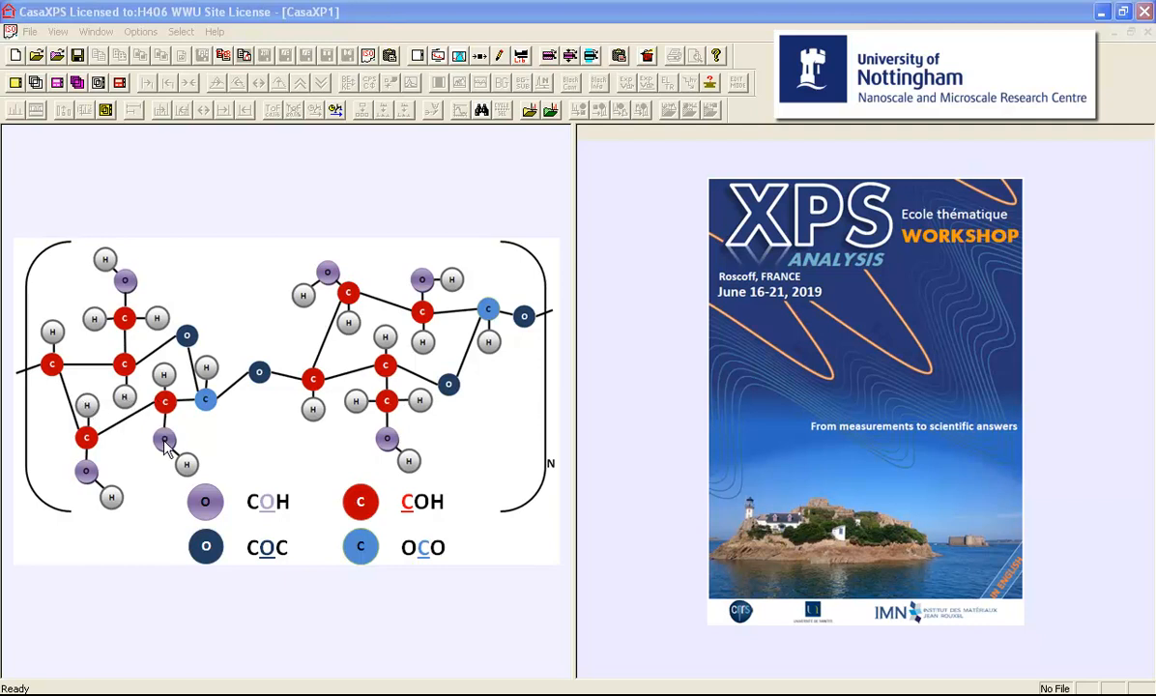
{"action": "mouse_move", "coordinate": [220, 409]}
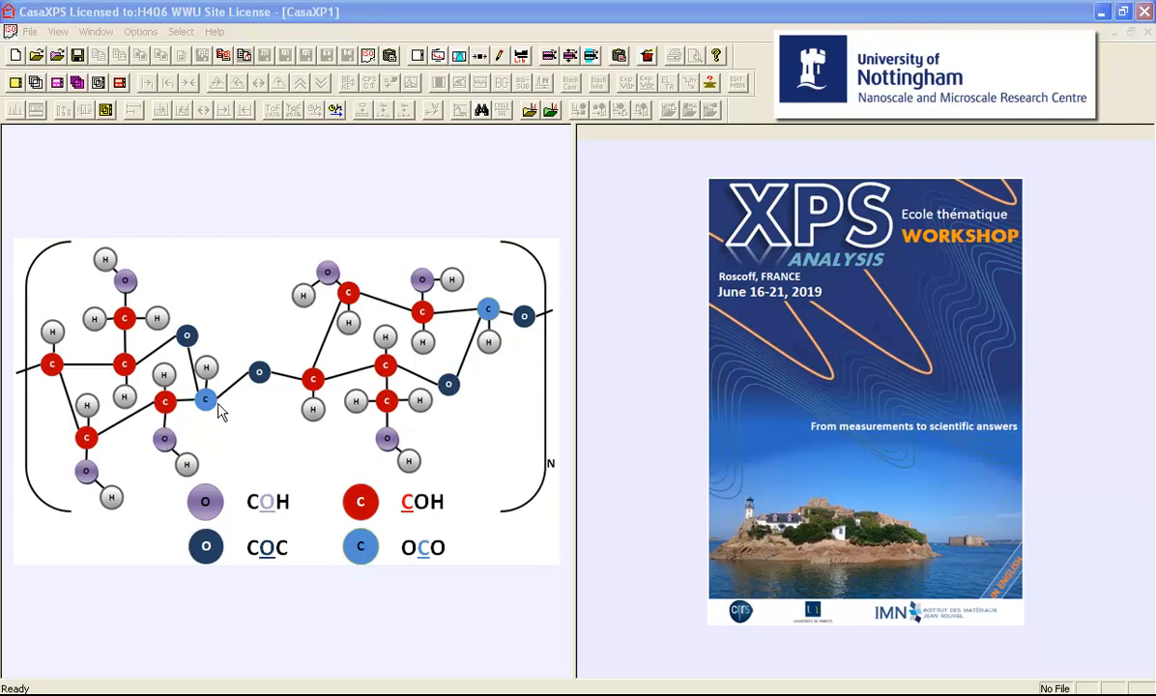
{"action": "mouse_move", "coordinate": [448, 391]}
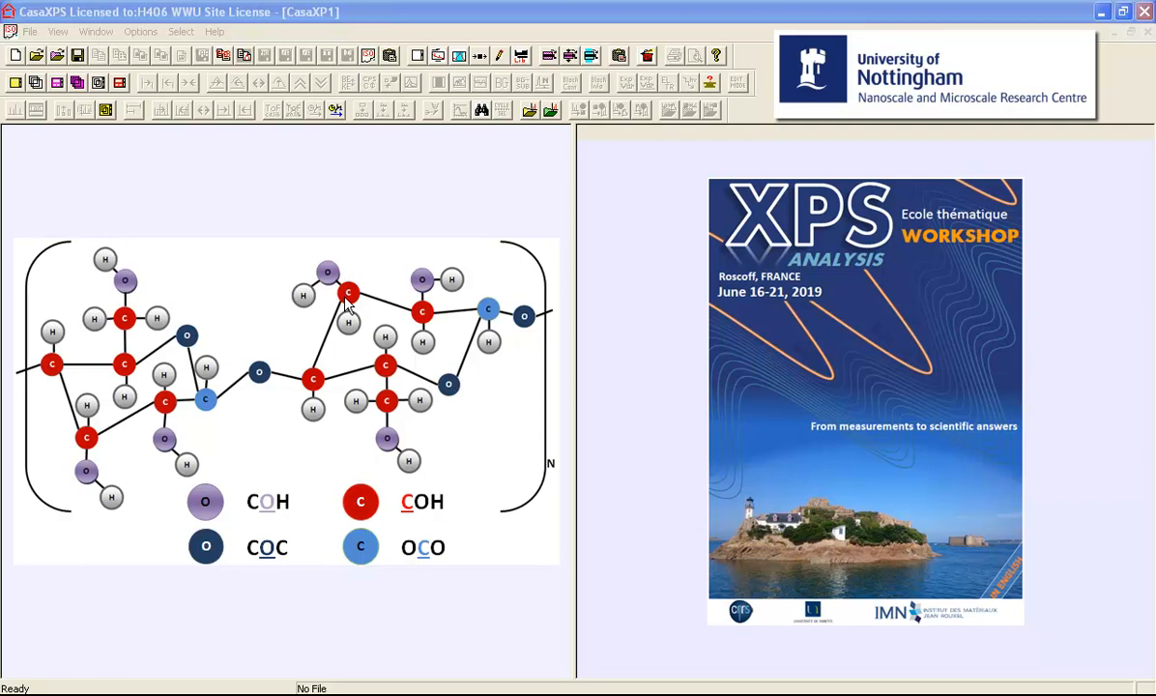
{"action": "mouse_move", "coordinate": [563, 357]}
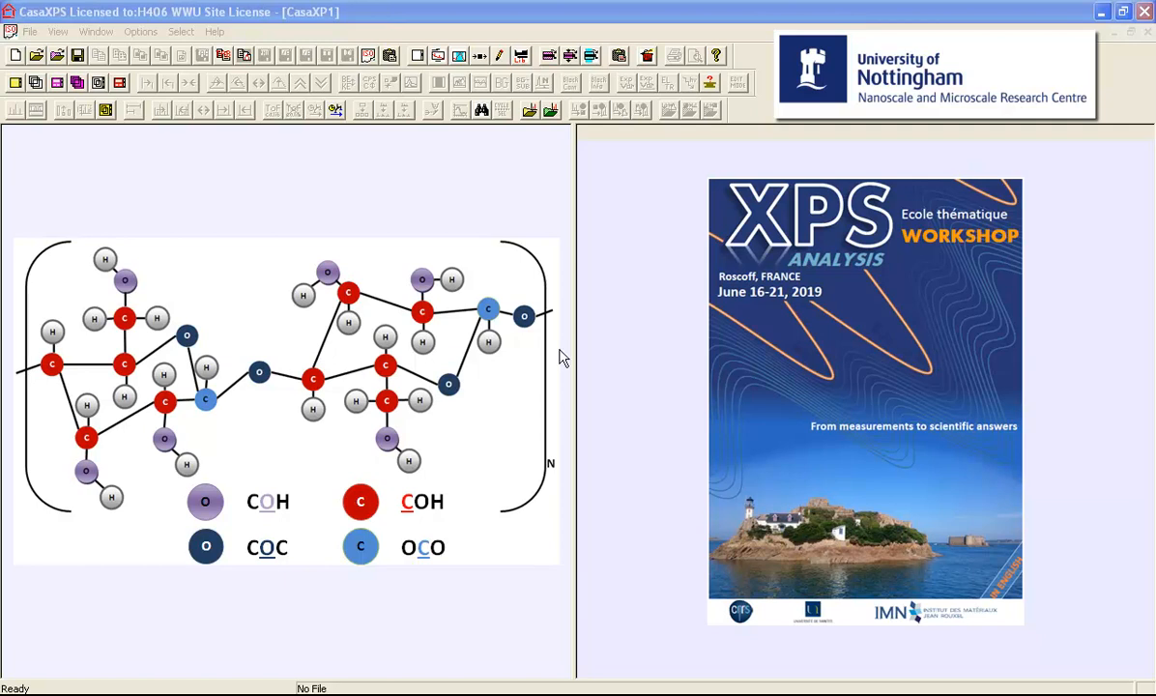
{"action": "mouse_move", "coordinate": [559, 351]}
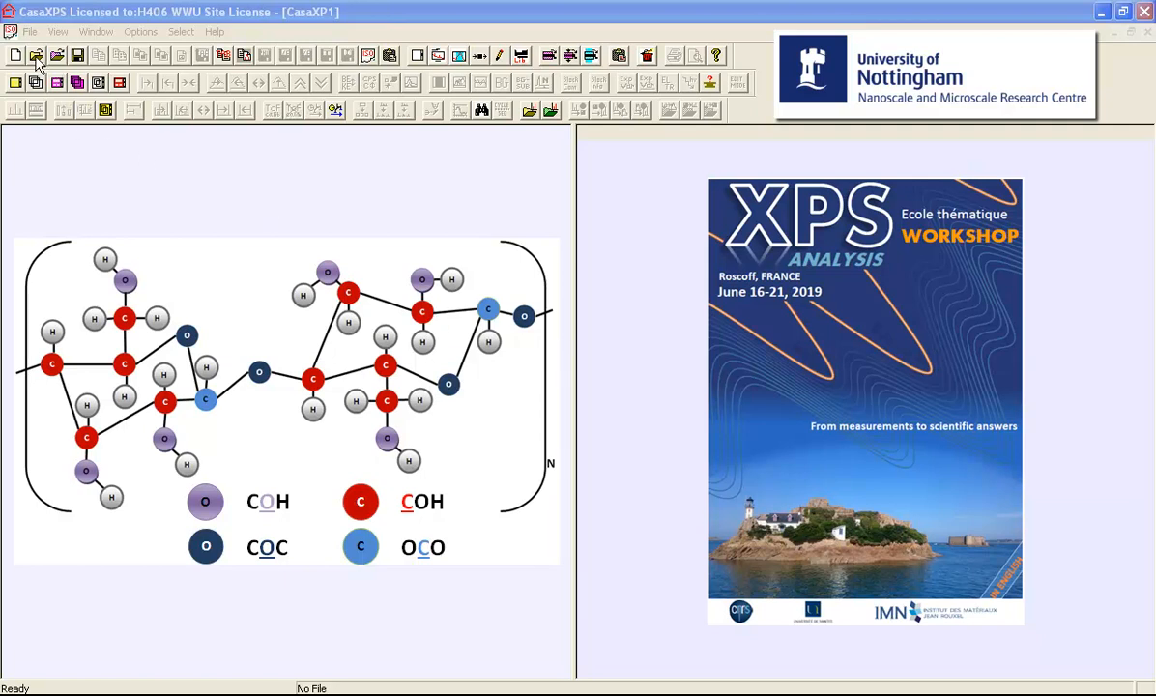
Pick filterpaper_170119-#1-cellulose.vms from the Cellulose Data folder in the VAMAS chooser
{"action": "left_click", "coordinate": [36, 55]}
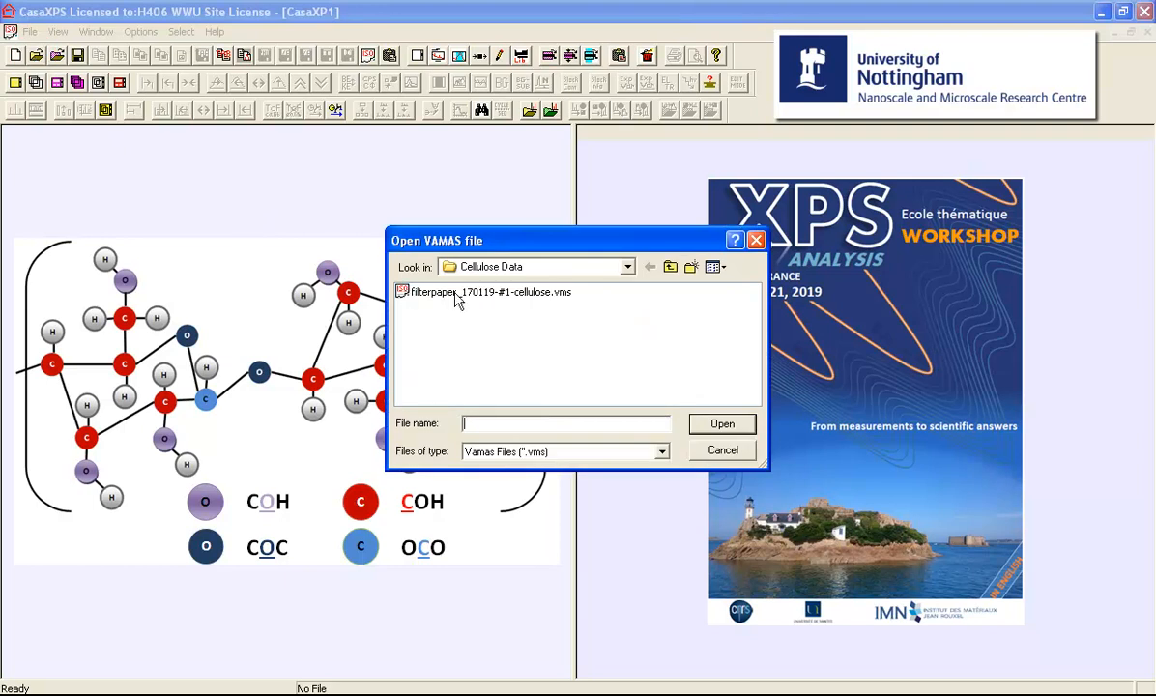
{"action": "mouse_move", "coordinate": [559, 303]}
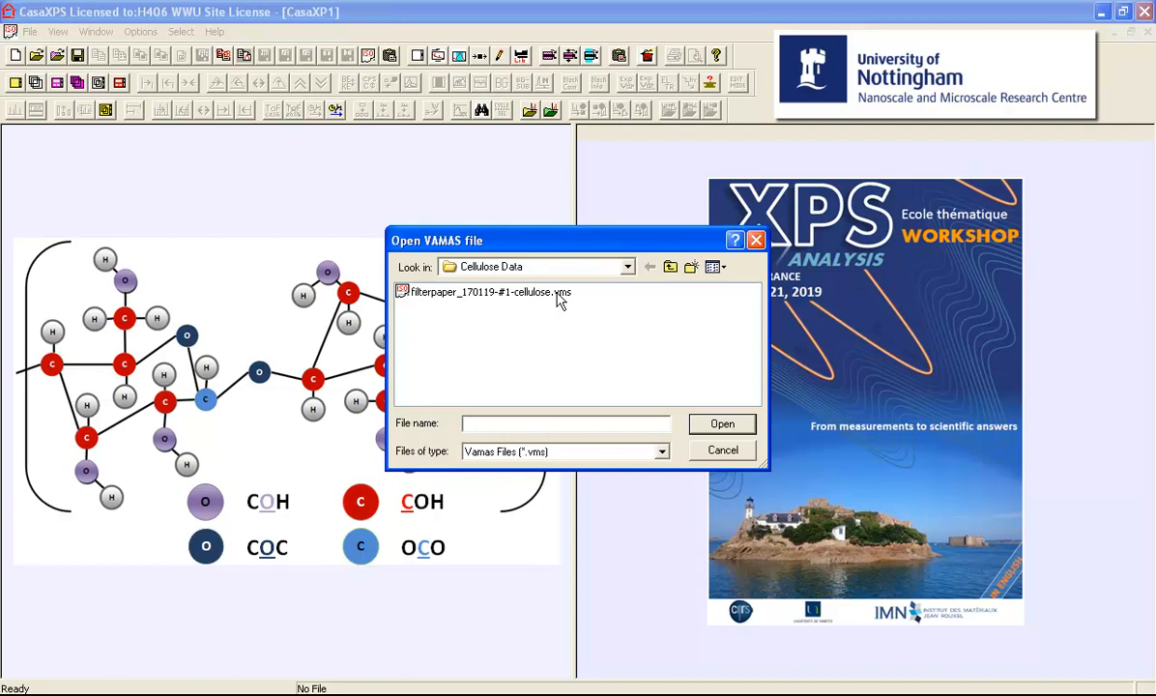
{"action": "mouse_move", "coordinate": [481, 263]}
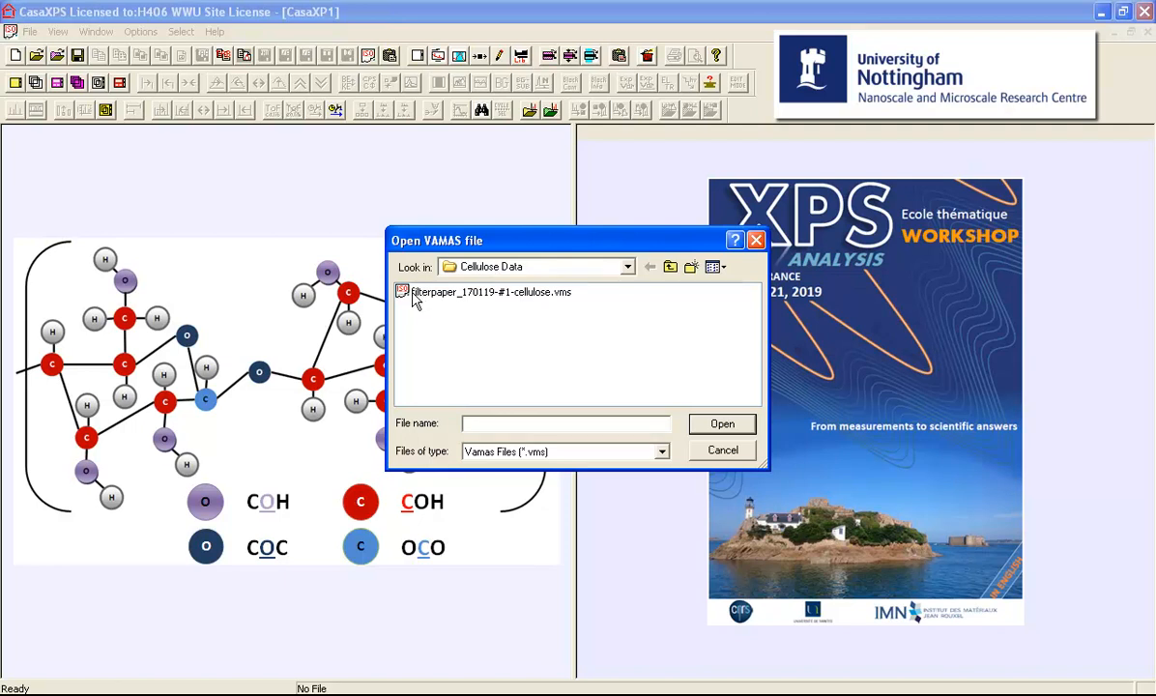
{"action": "left_click", "coordinate": [490, 292]}
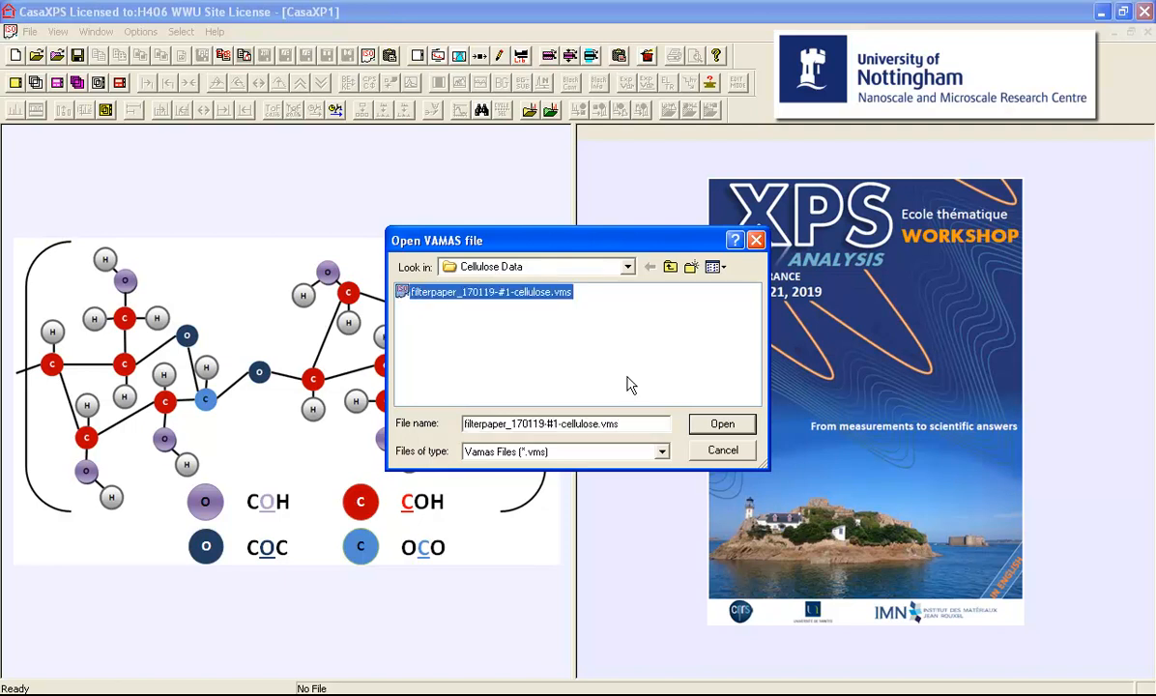
{"action": "left_click", "coordinate": [721, 423]}
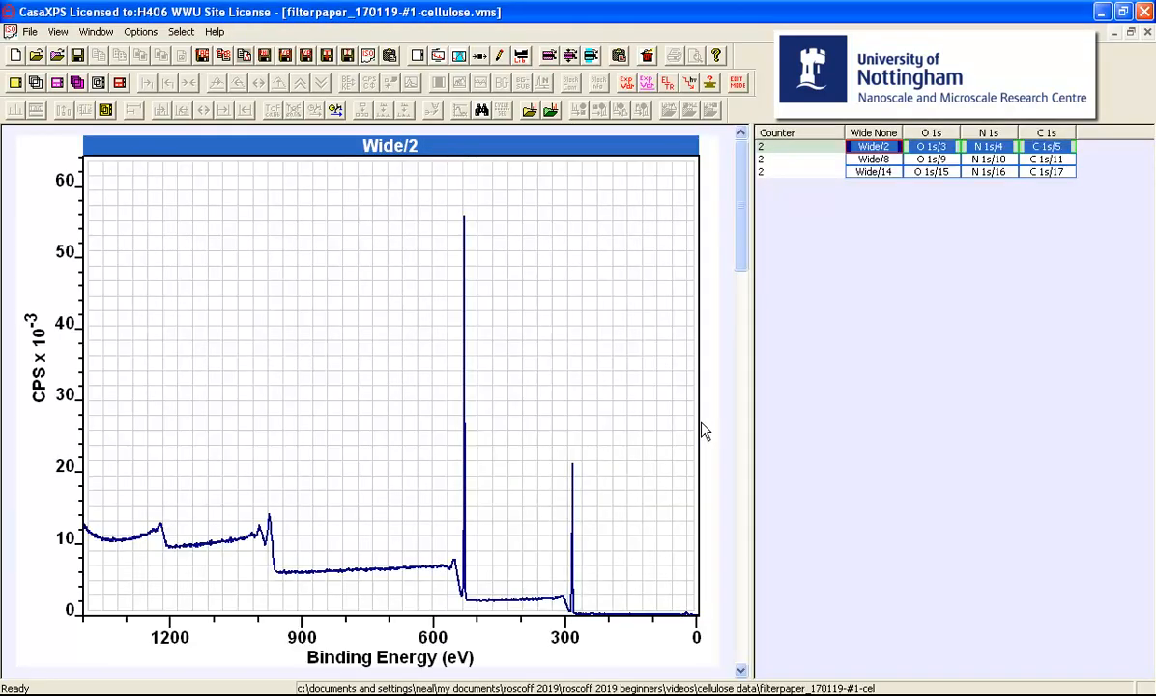
{"action": "mouse_move", "coordinate": [807, 308]}
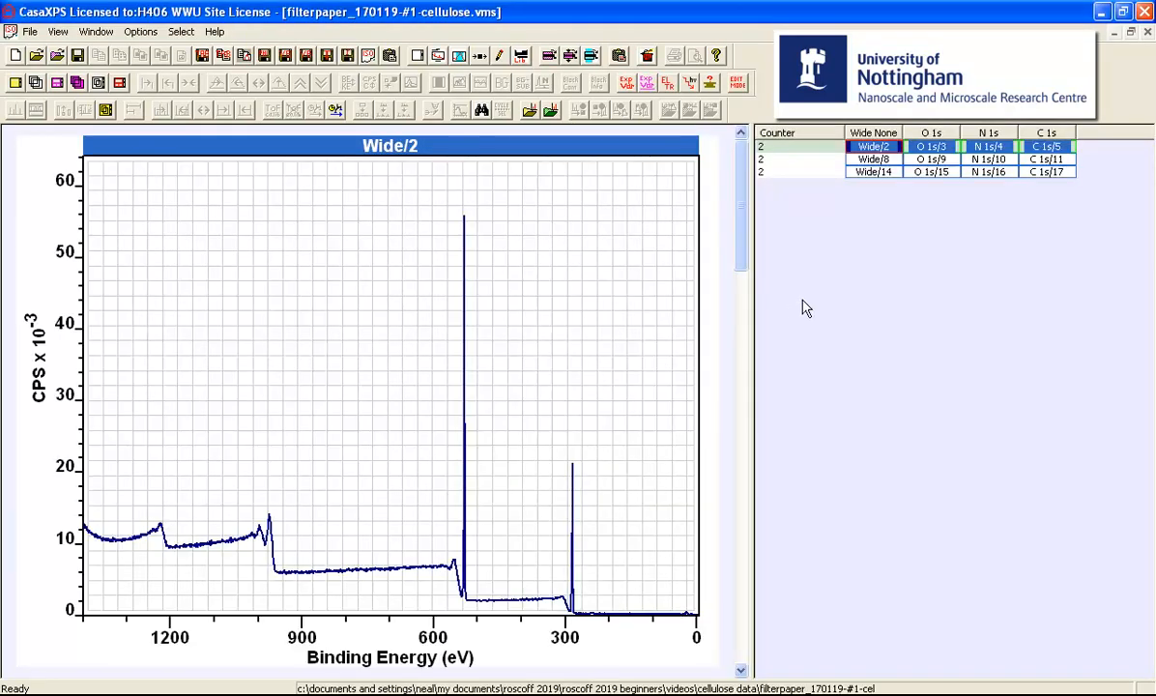
{"action": "mouse_move", "coordinate": [421, 280]}
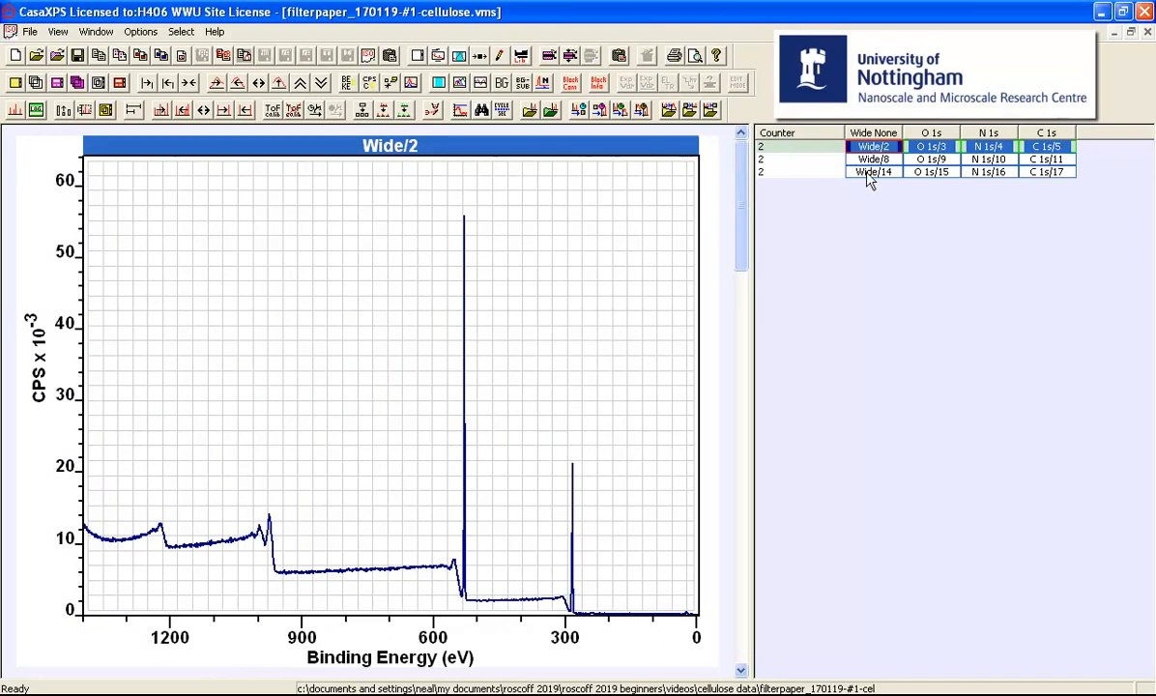
{"action": "mouse_move", "coordinate": [981, 158]}
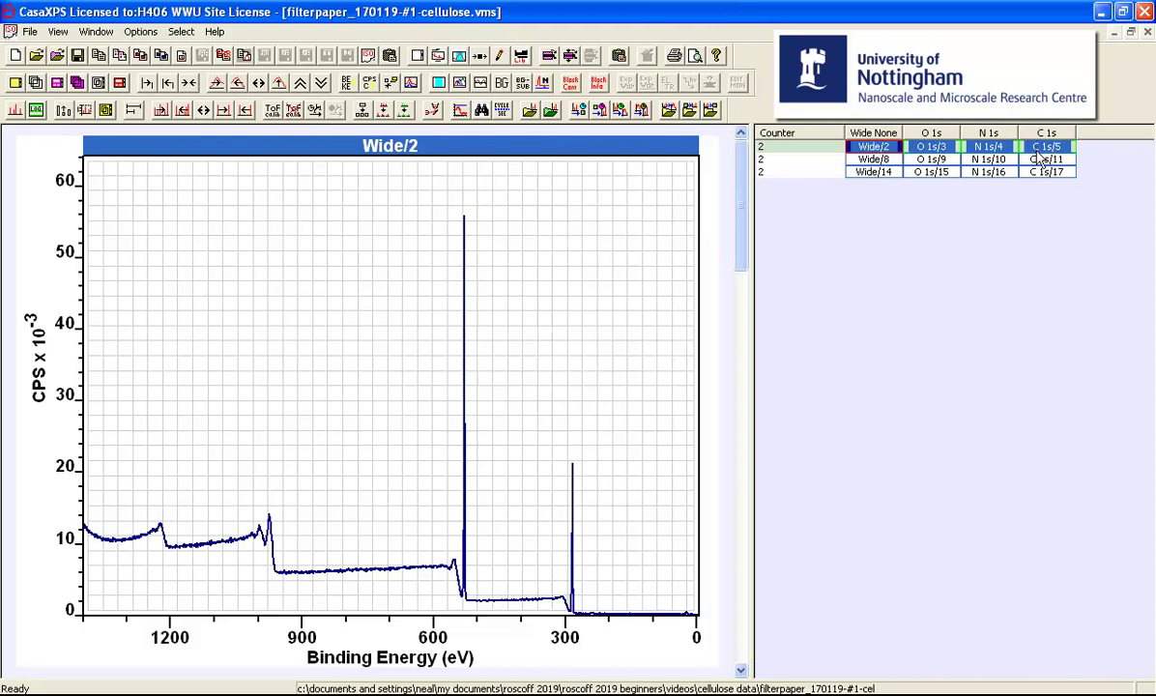
{"action": "mouse_move", "coordinate": [1041, 171]}
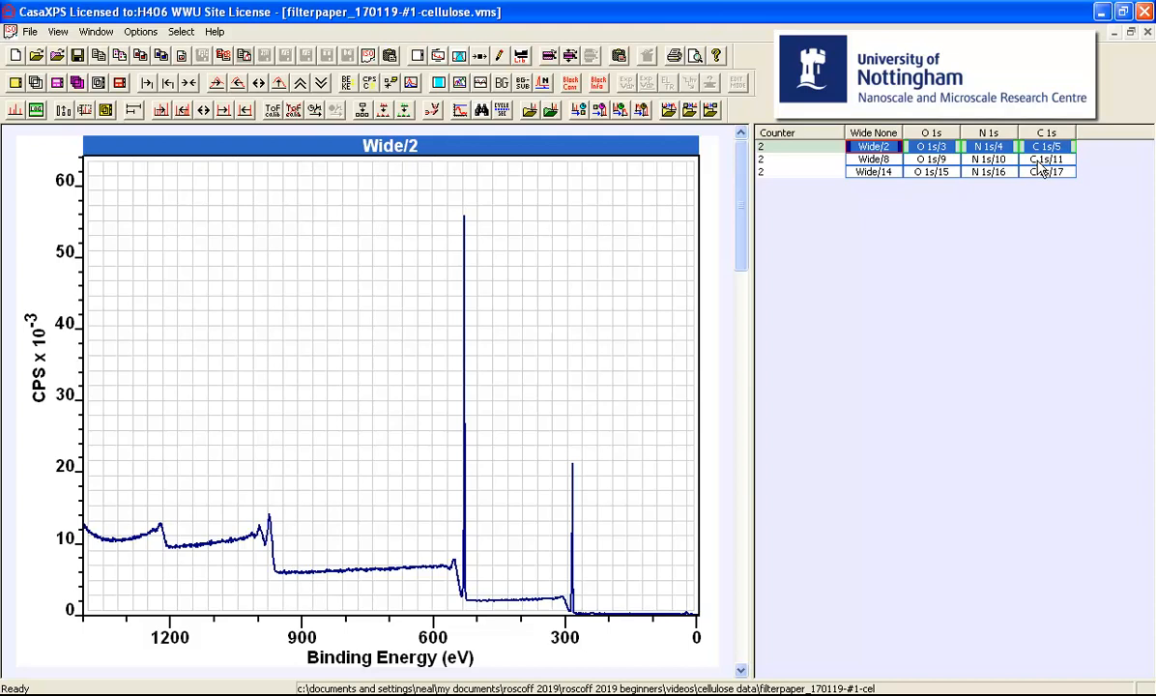
Display the second block's N 1s/10 and O 1s/9 spectra, ending on Wide/8
{"action": "left_click", "coordinate": [988, 158]}
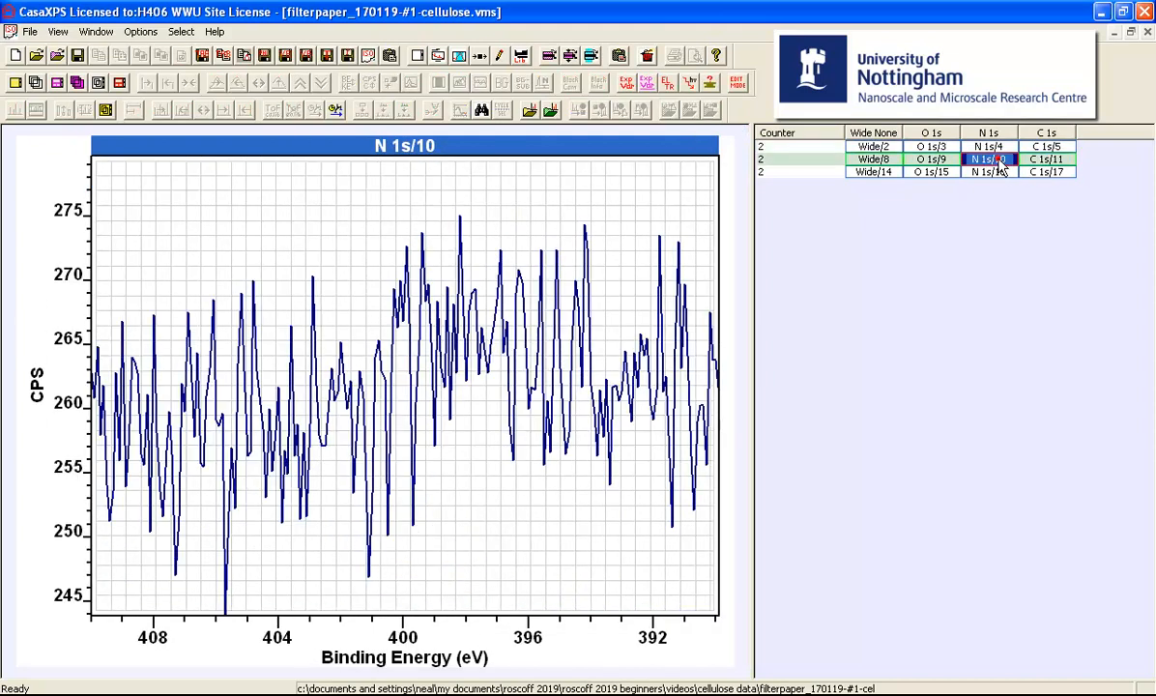
{"action": "left_click", "coordinate": [931, 158]}
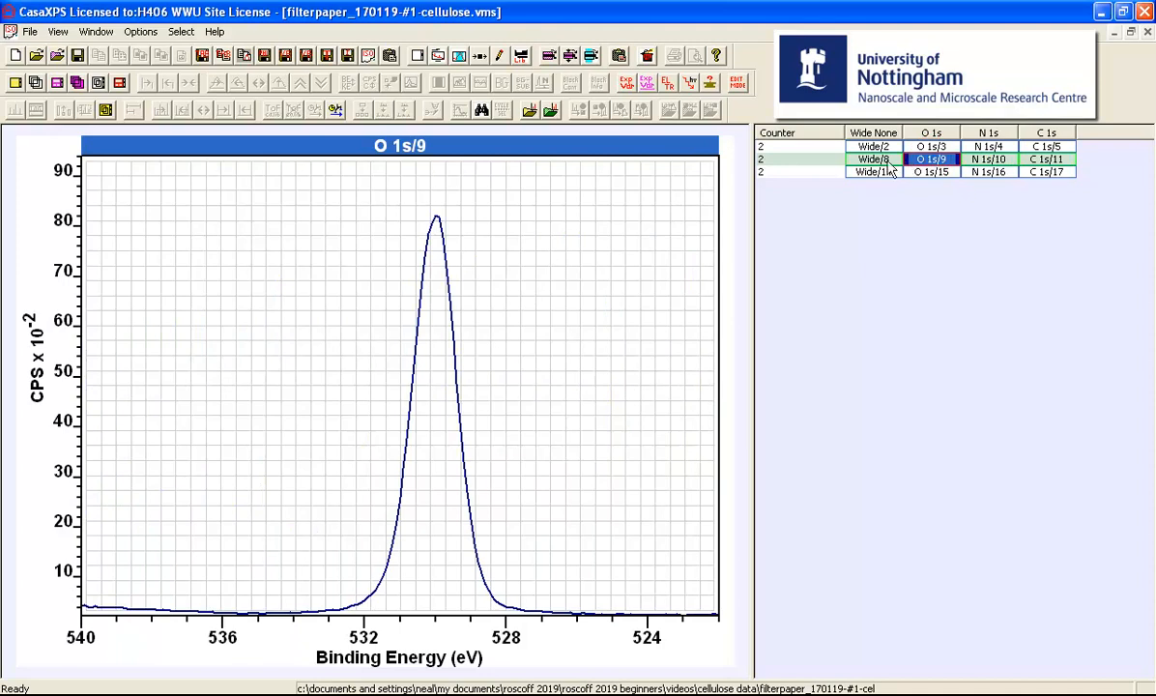
{"action": "left_click", "coordinate": [870, 159]}
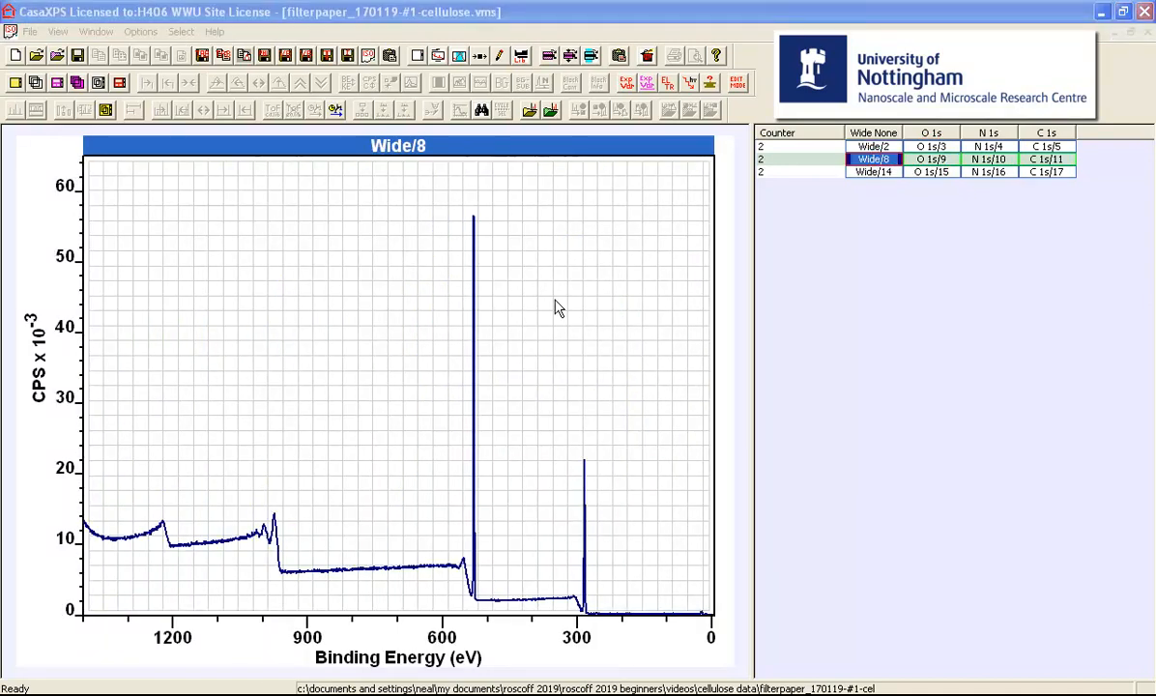
{"action": "mouse_move", "coordinate": [481, 262]}
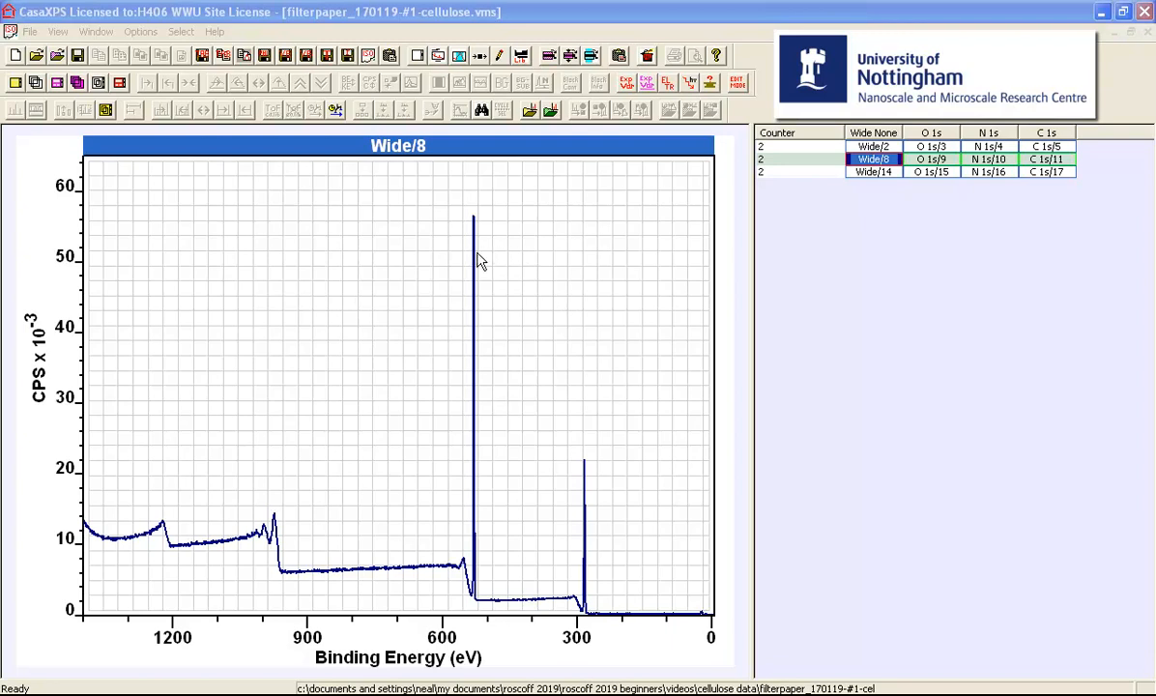
{"action": "mouse_move", "coordinate": [592, 490]}
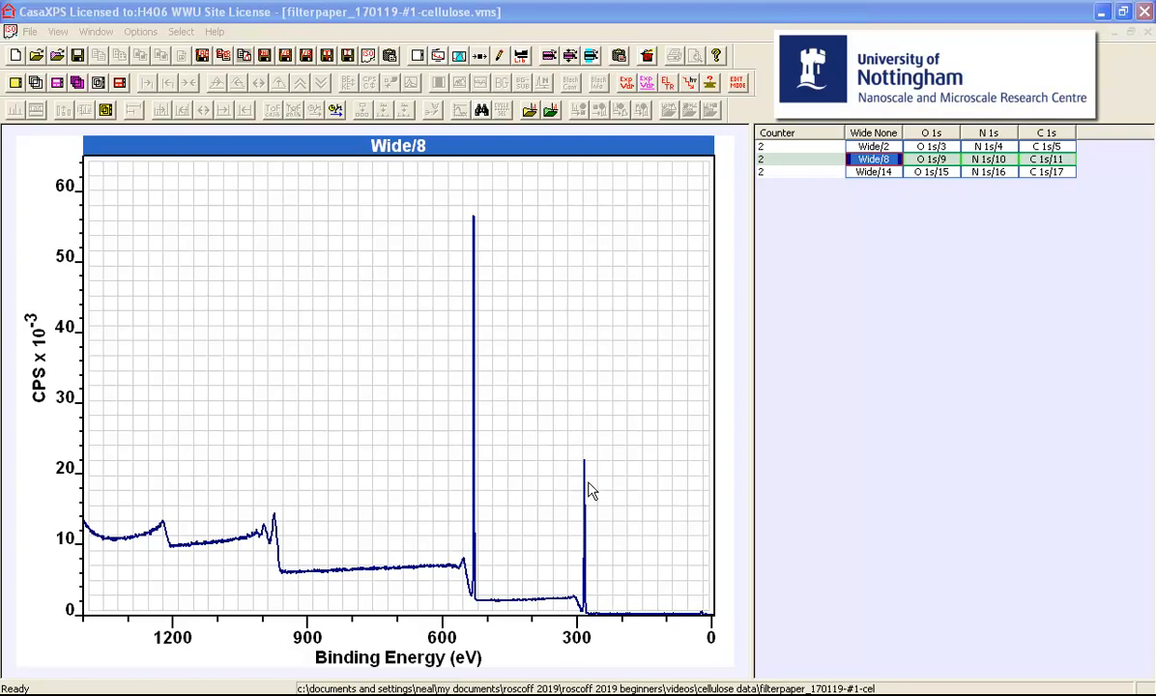
{"action": "mouse_move", "coordinate": [586, 491]}
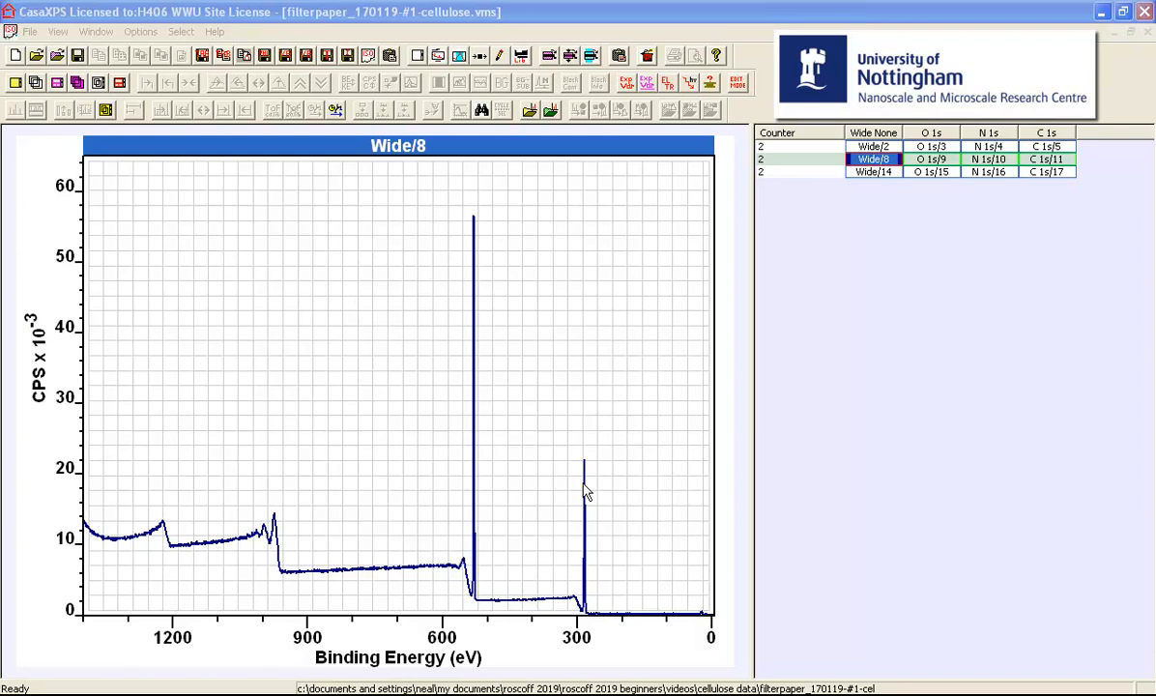
{"action": "mouse_move", "coordinate": [478, 352]}
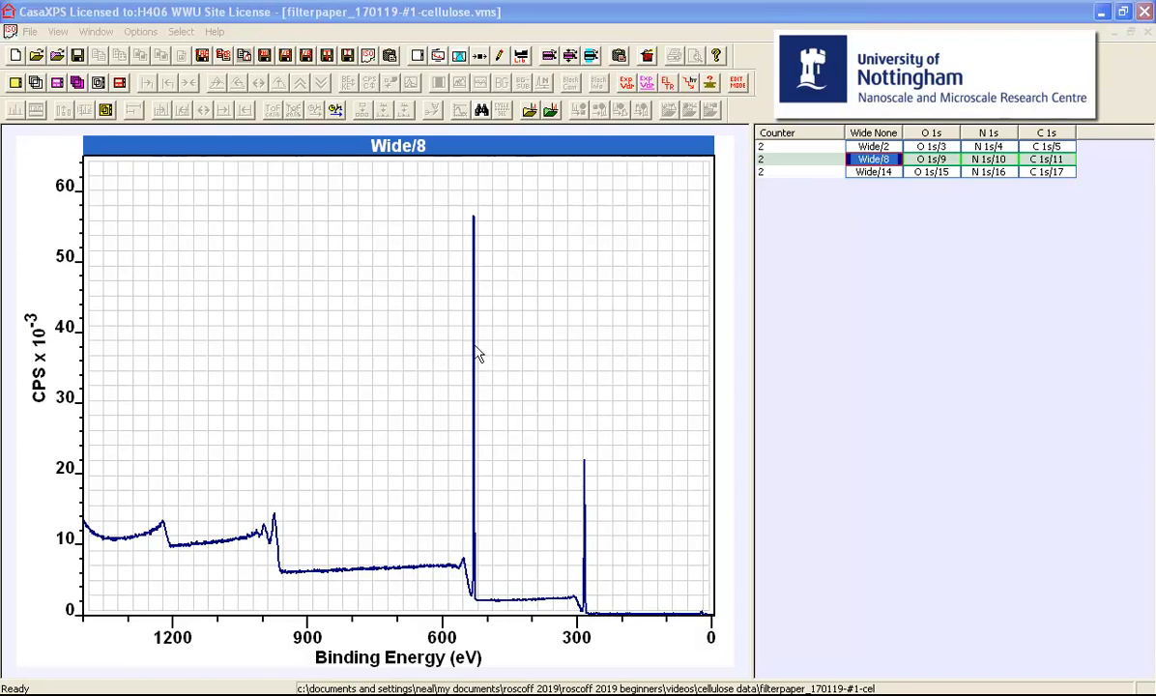
{"action": "mouse_move", "coordinate": [589, 486]}
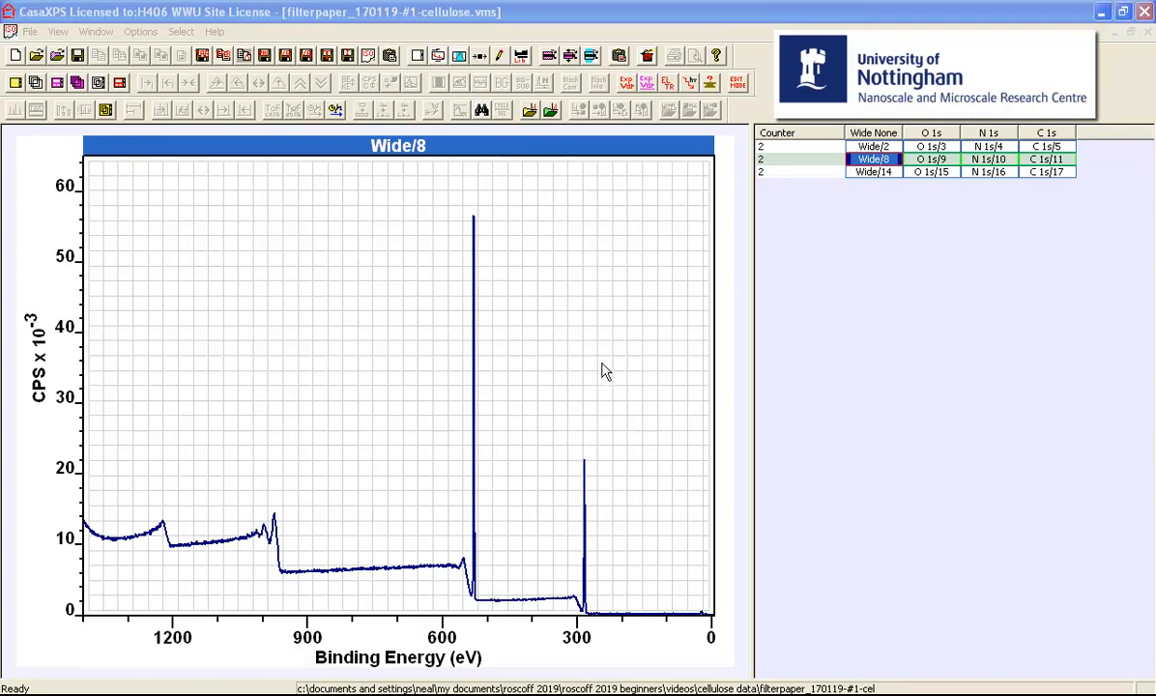
{"action": "mouse_move", "coordinate": [1034, 168]}
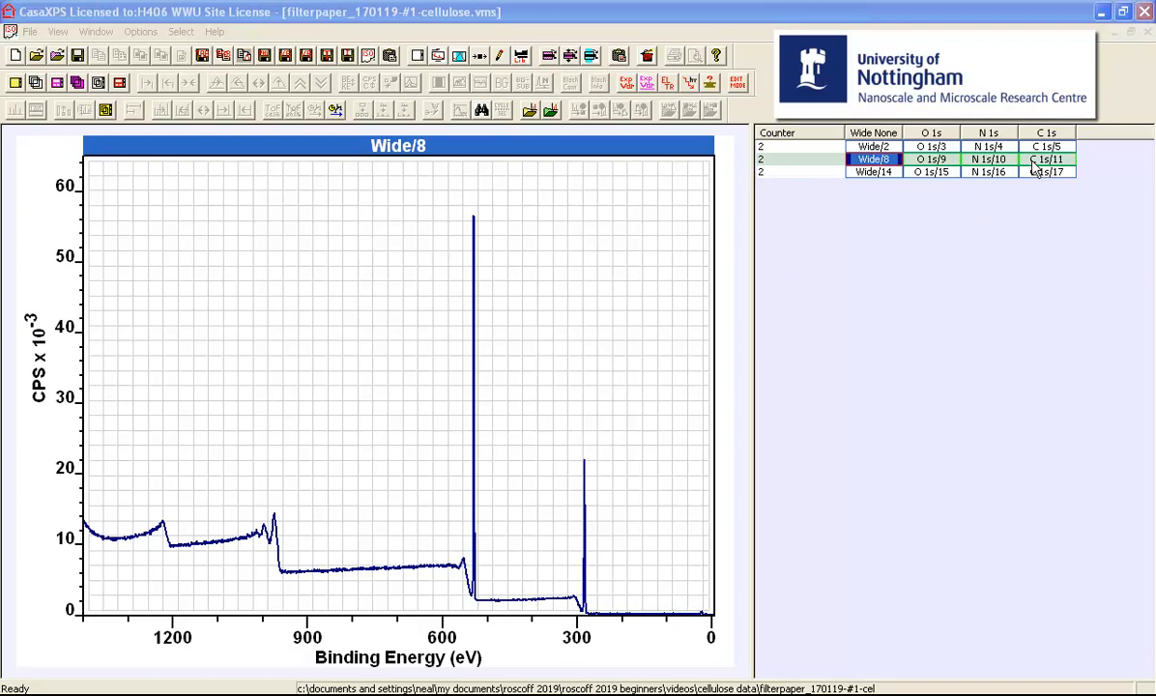
Show the second block's C 1s/11 spectrum with its main peak and shoulders
{"action": "left_click", "coordinate": [1046, 159]}
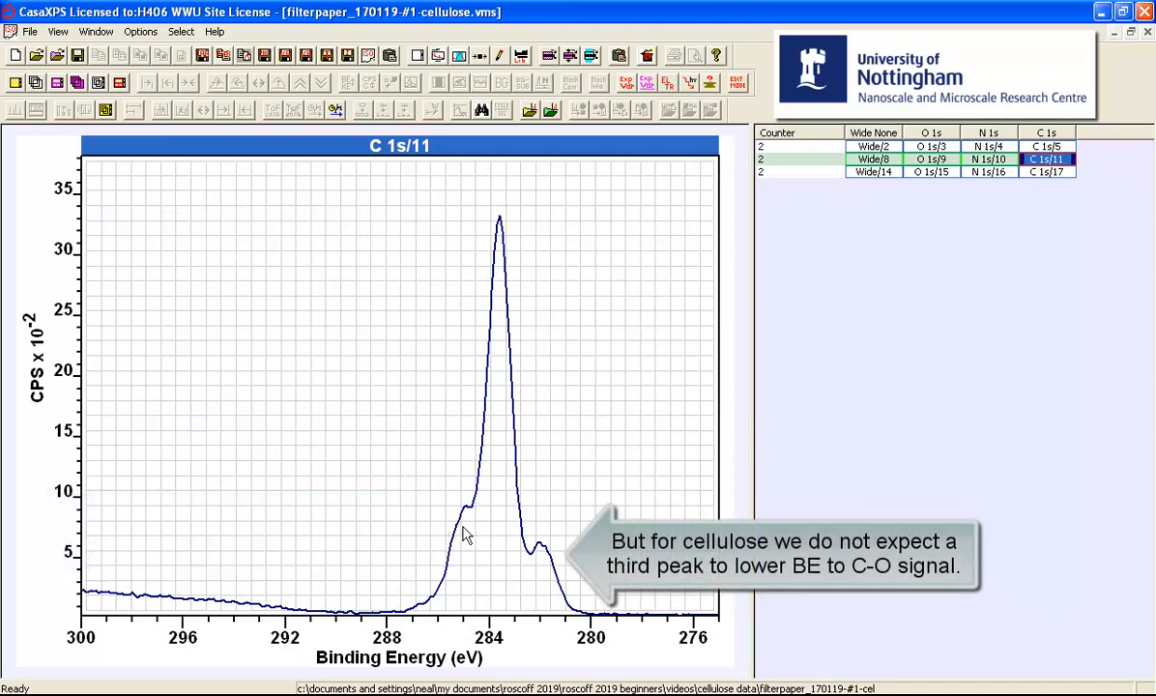
{"action": "mouse_move", "coordinate": [541, 568]}
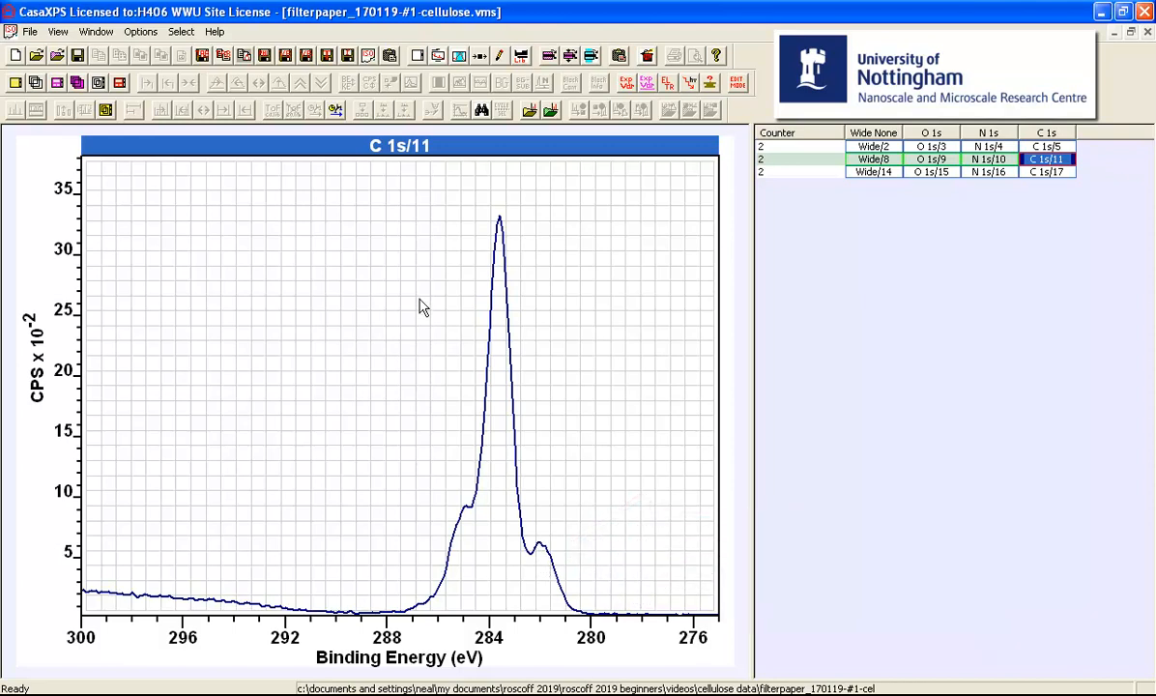
{"action": "mouse_move", "coordinate": [367, 213]}
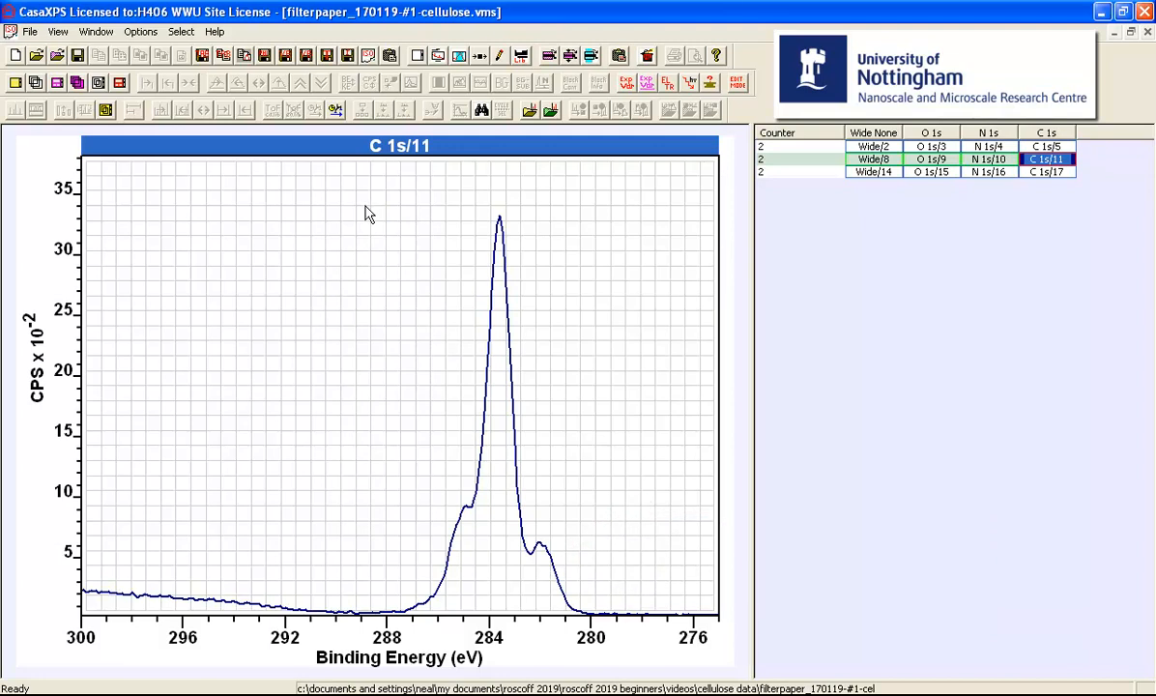
{"action": "mouse_move", "coordinate": [387, 234]}
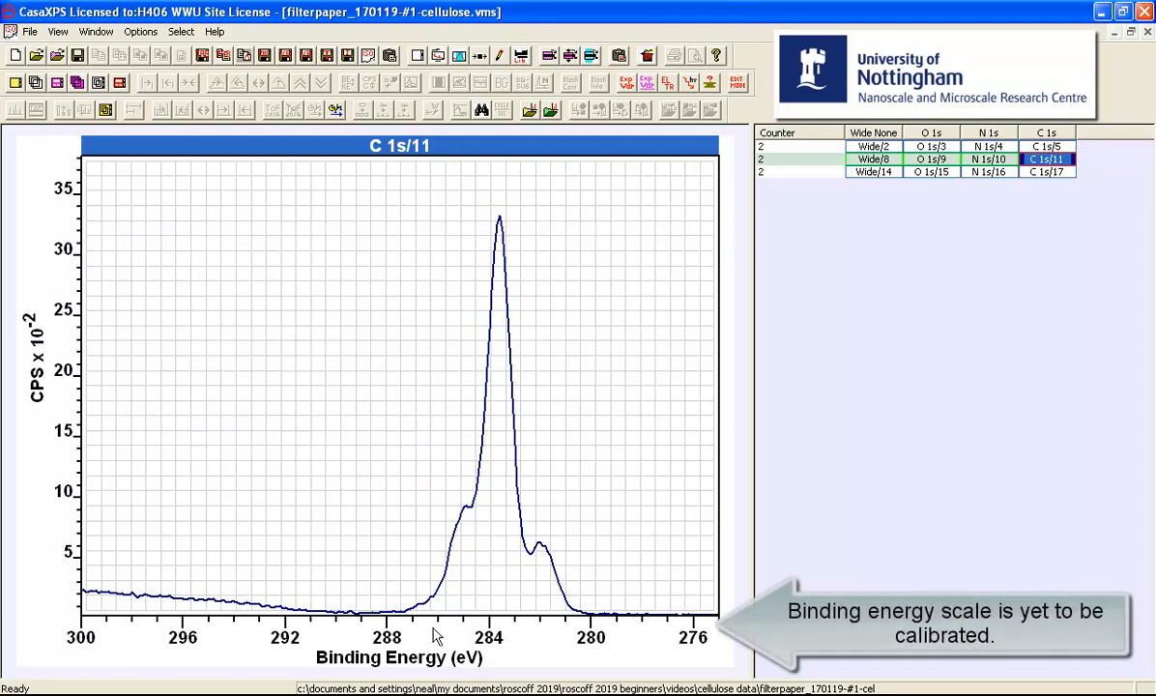
{"action": "mouse_move", "coordinate": [592, 650]}
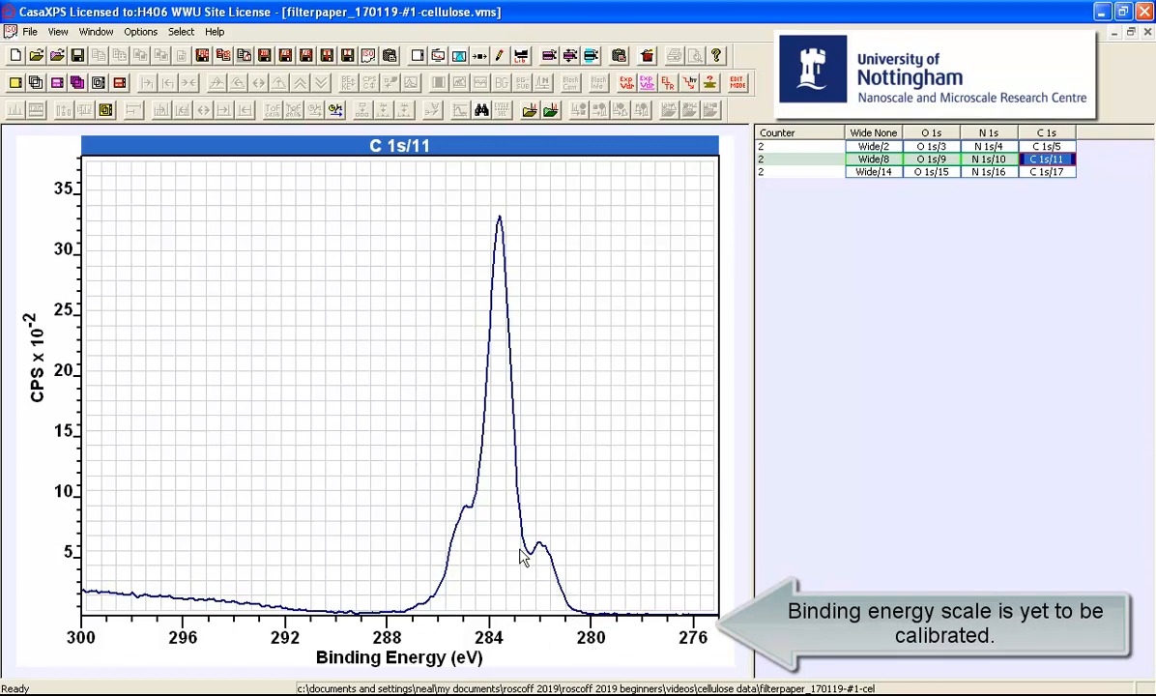
{"action": "mouse_move", "coordinate": [511, 452]}
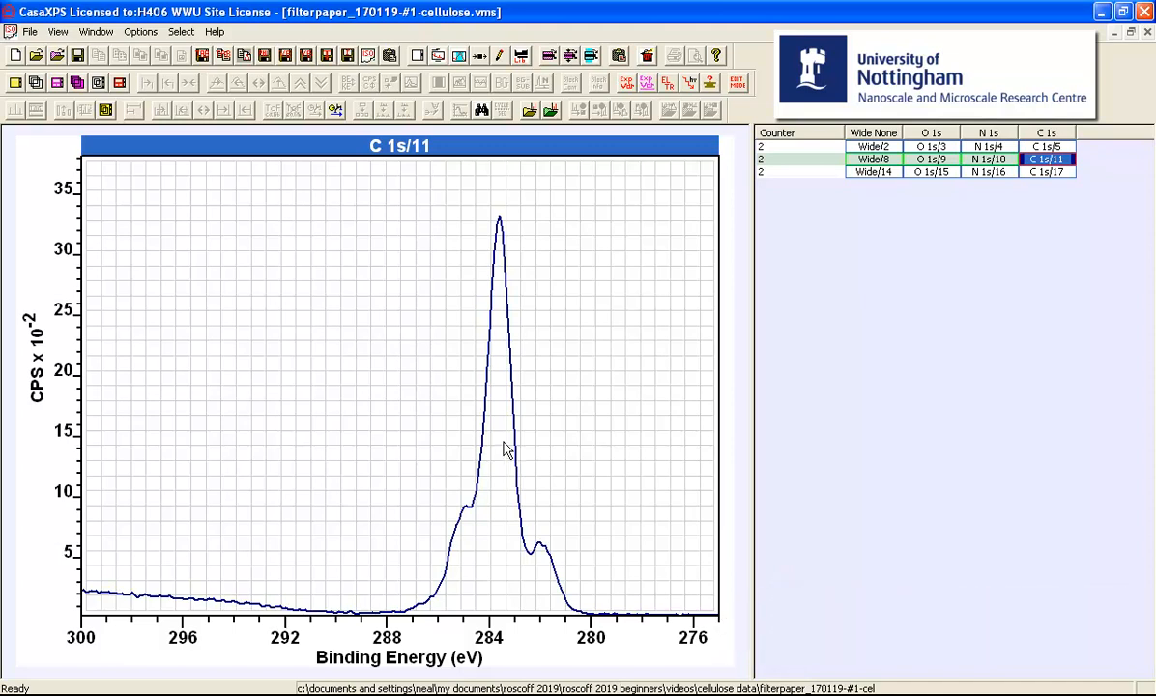
{"action": "mouse_move", "coordinate": [544, 564]}
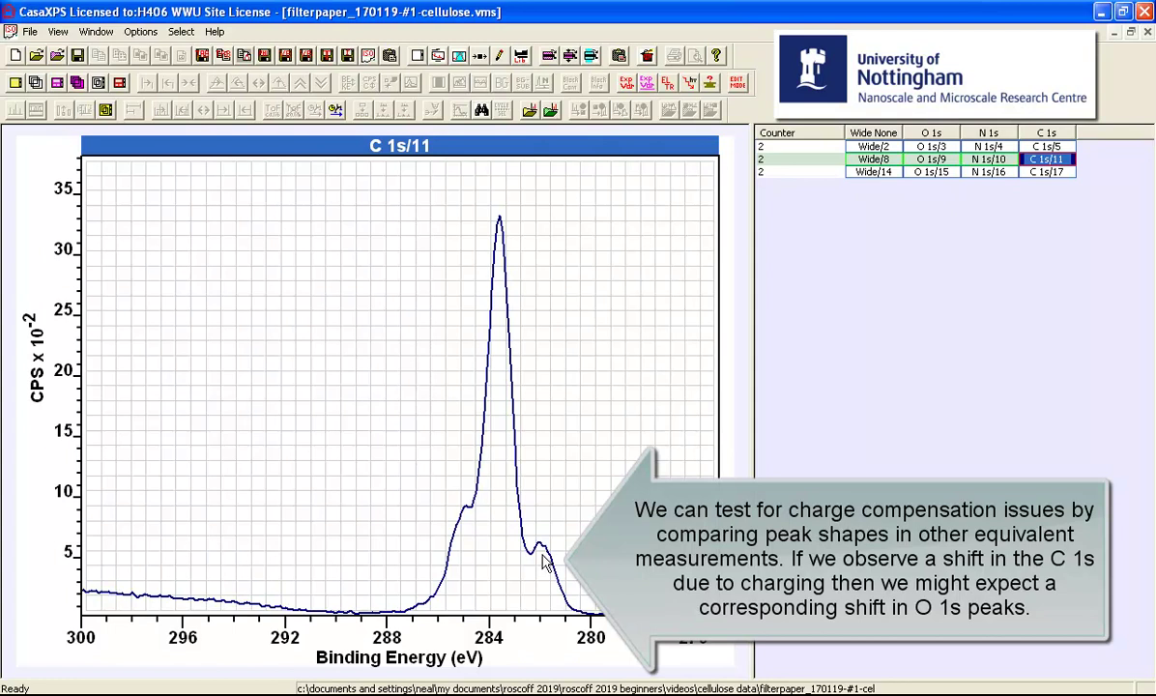
{"action": "mouse_move", "coordinate": [928, 166]}
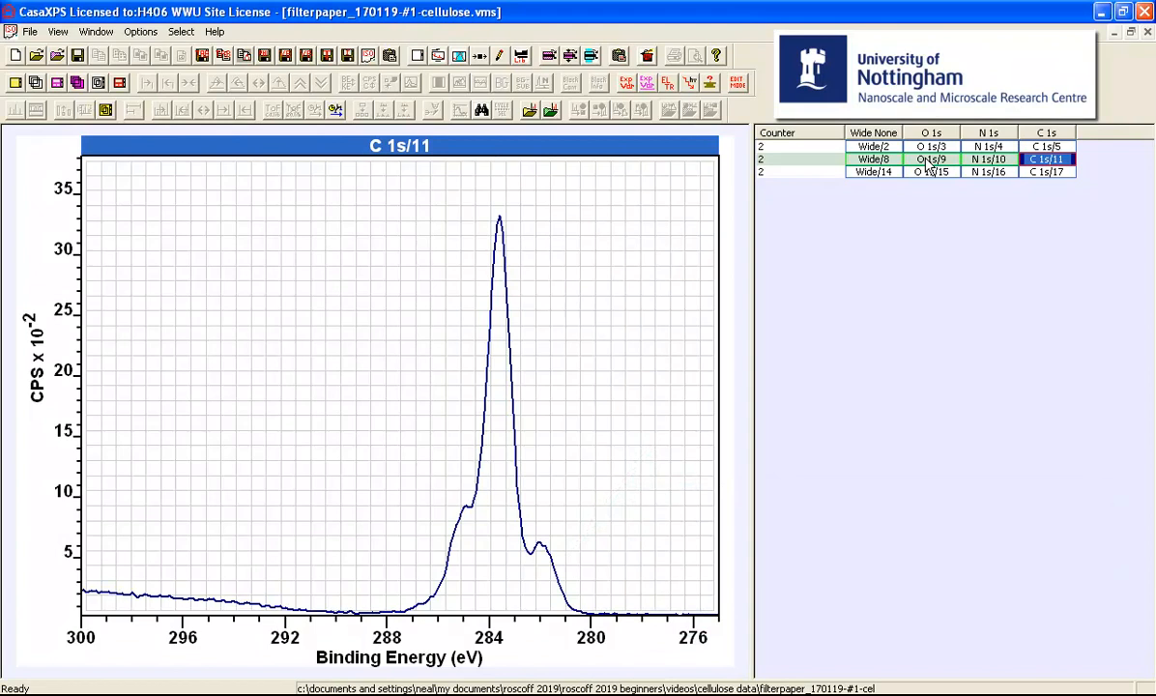
Check the O 1s/9 peak for a 1.5 eV offset, then return to C 1s/11
{"action": "left_click_drag", "start_coordinate": [496, 270], "coordinate": [541, 580]}
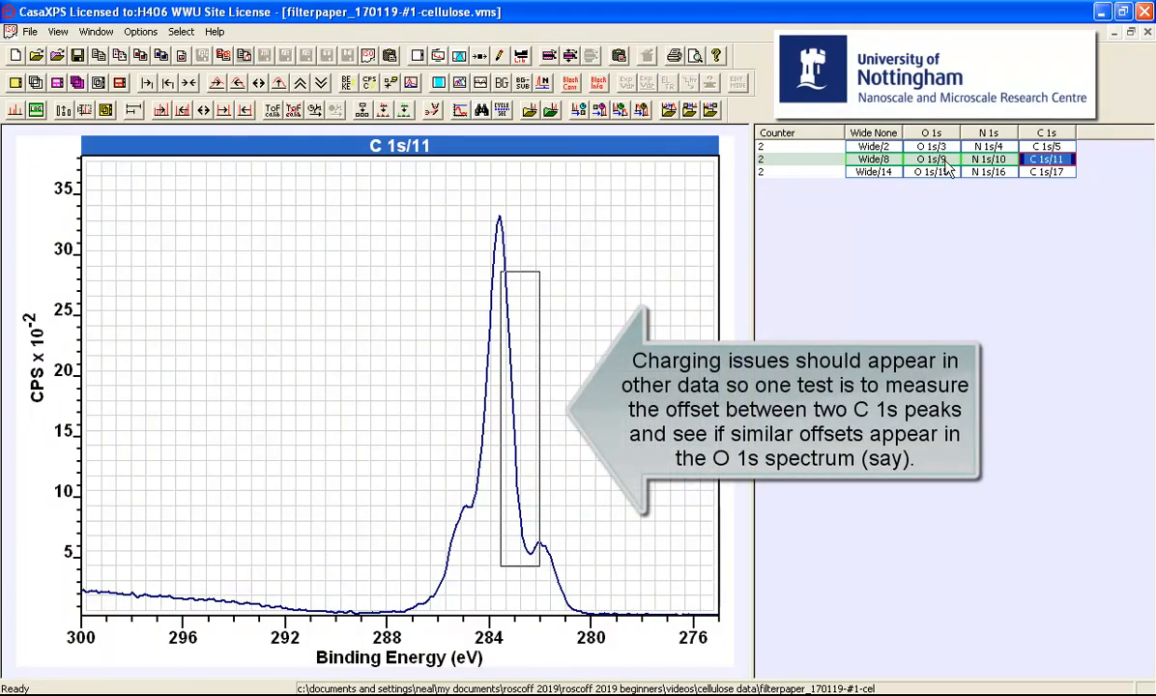
{"action": "left_click", "coordinate": [930, 158]}
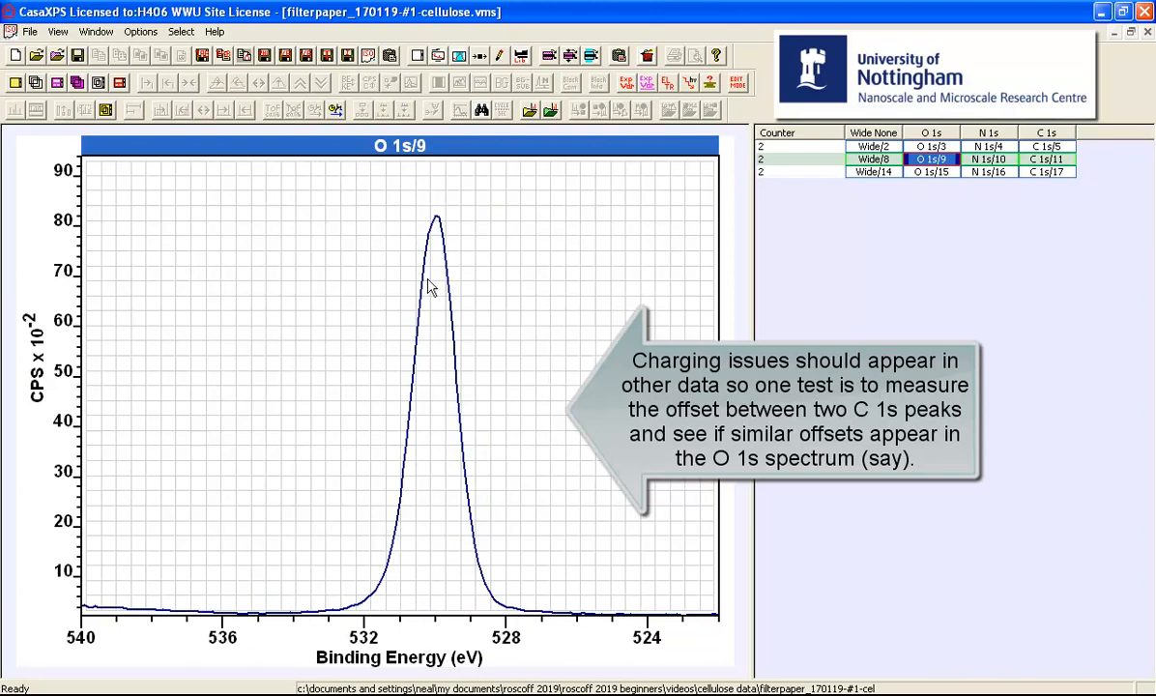
{"action": "left_click", "coordinate": [432, 270]}
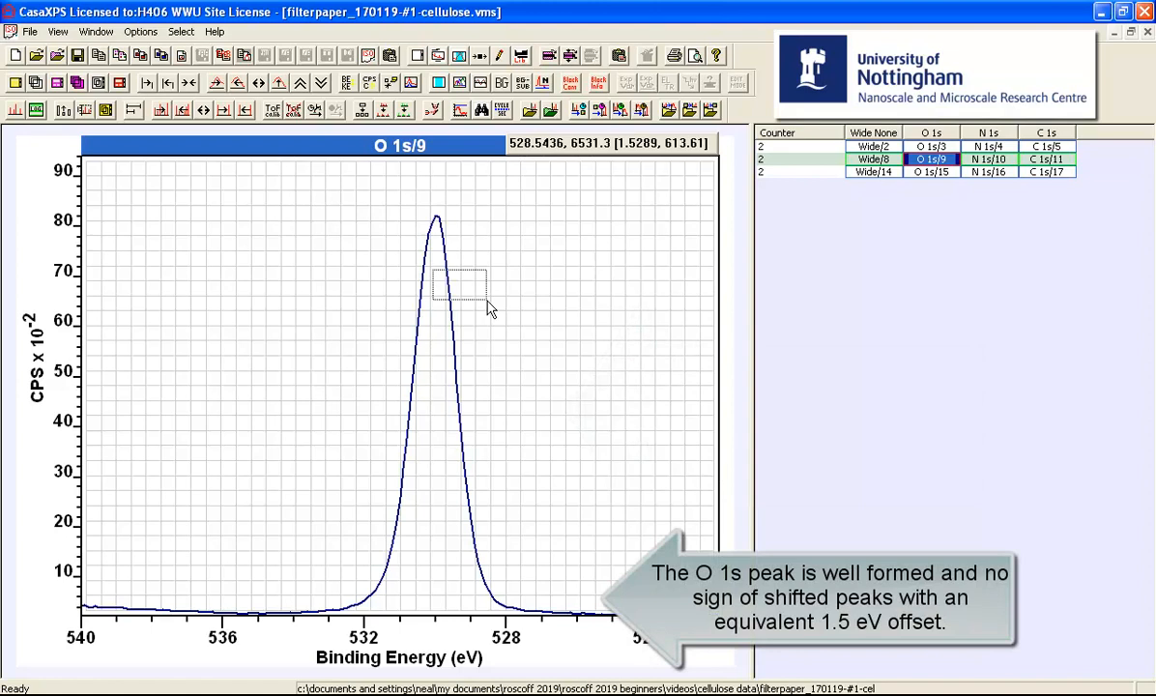
{"action": "mouse_move", "coordinate": [435, 366]}
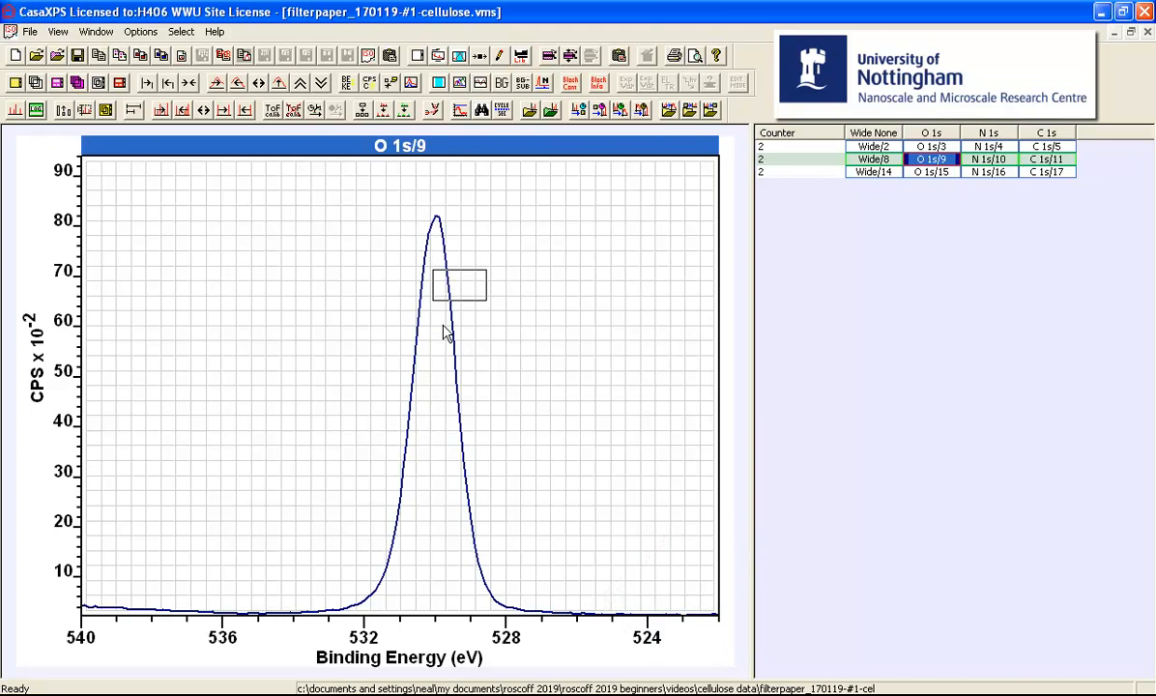
{"action": "left_click", "coordinate": [1045, 159]}
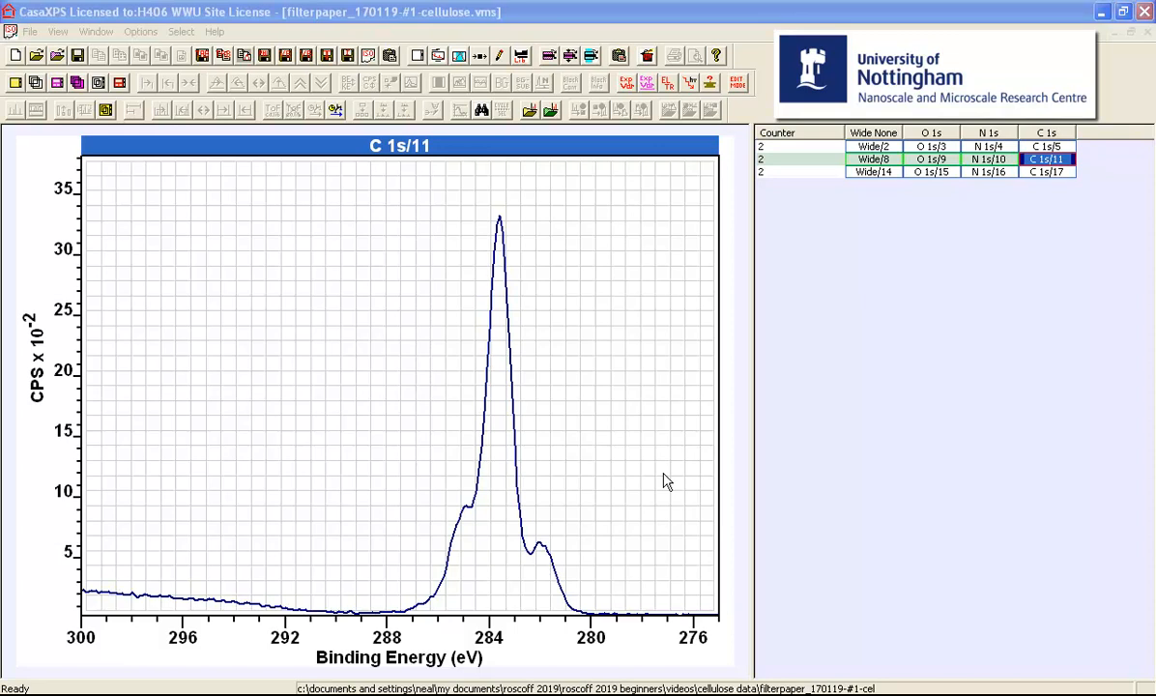
{"action": "mouse_move", "coordinate": [564, 494]}
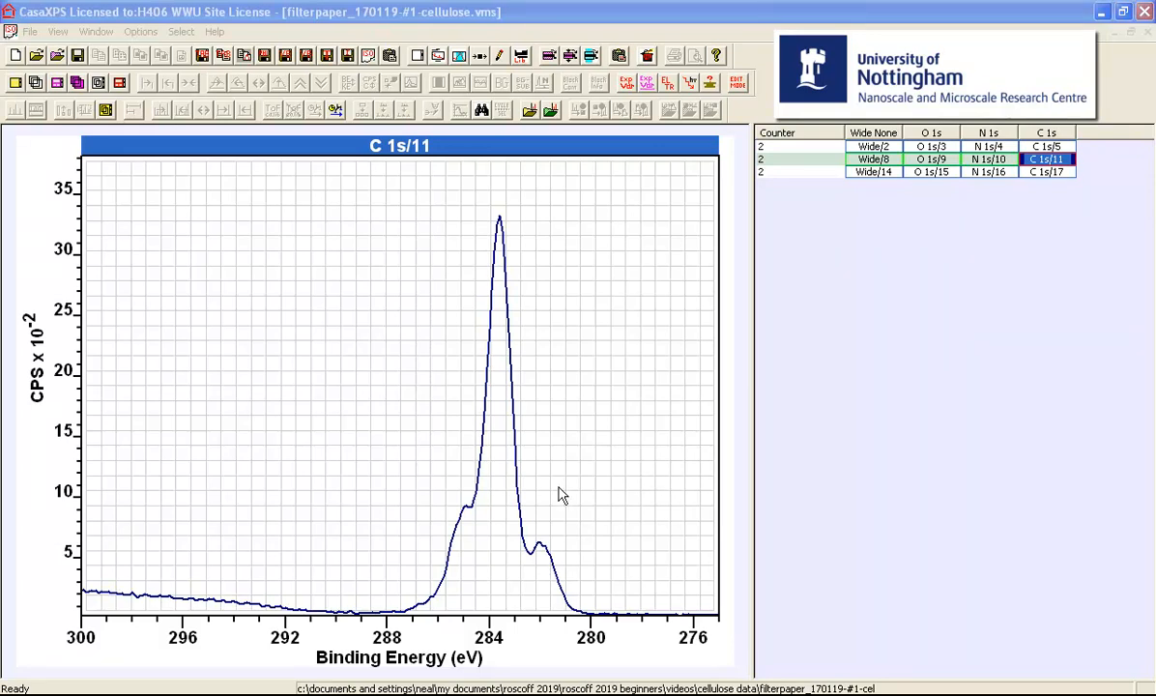
{"action": "mouse_move", "coordinate": [547, 640]}
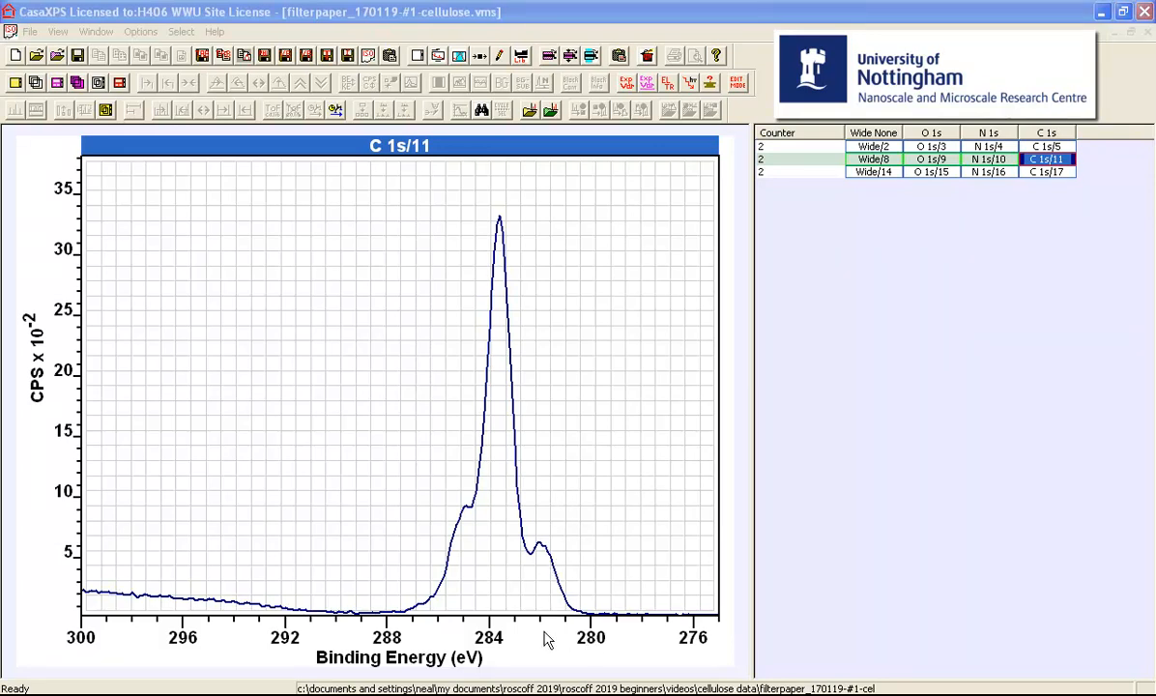
{"action": "mouse_move", "coordinate": [555, 654]}
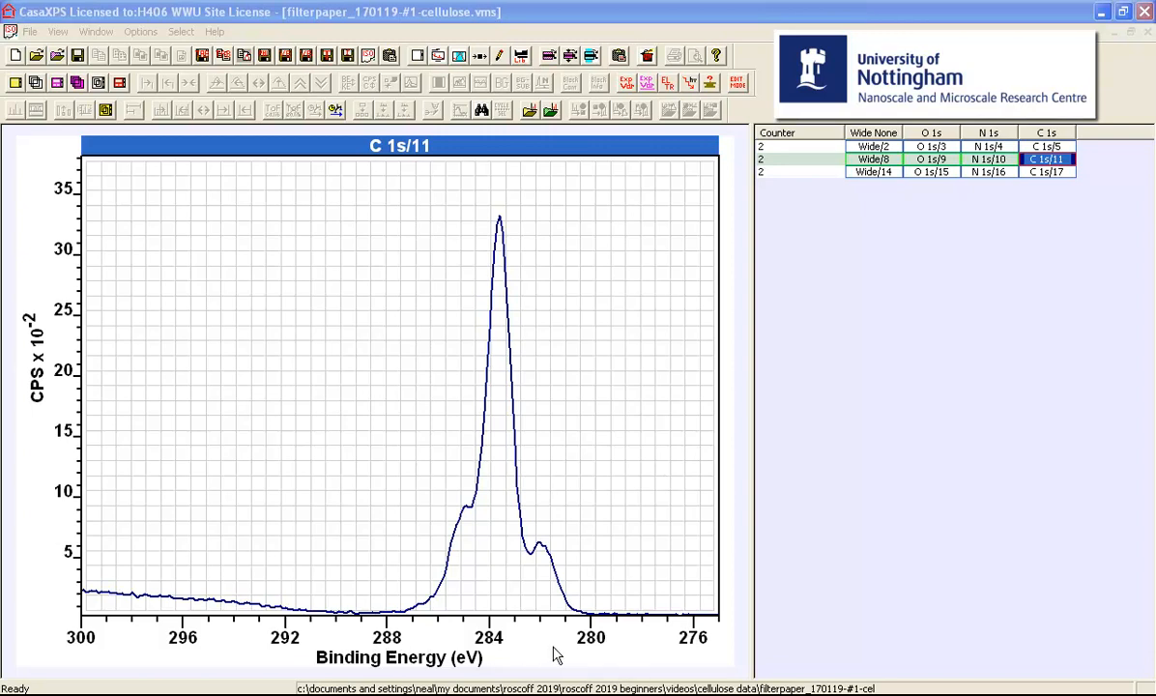
{"action": "mouse_move", "coordinate": [565, 654]}
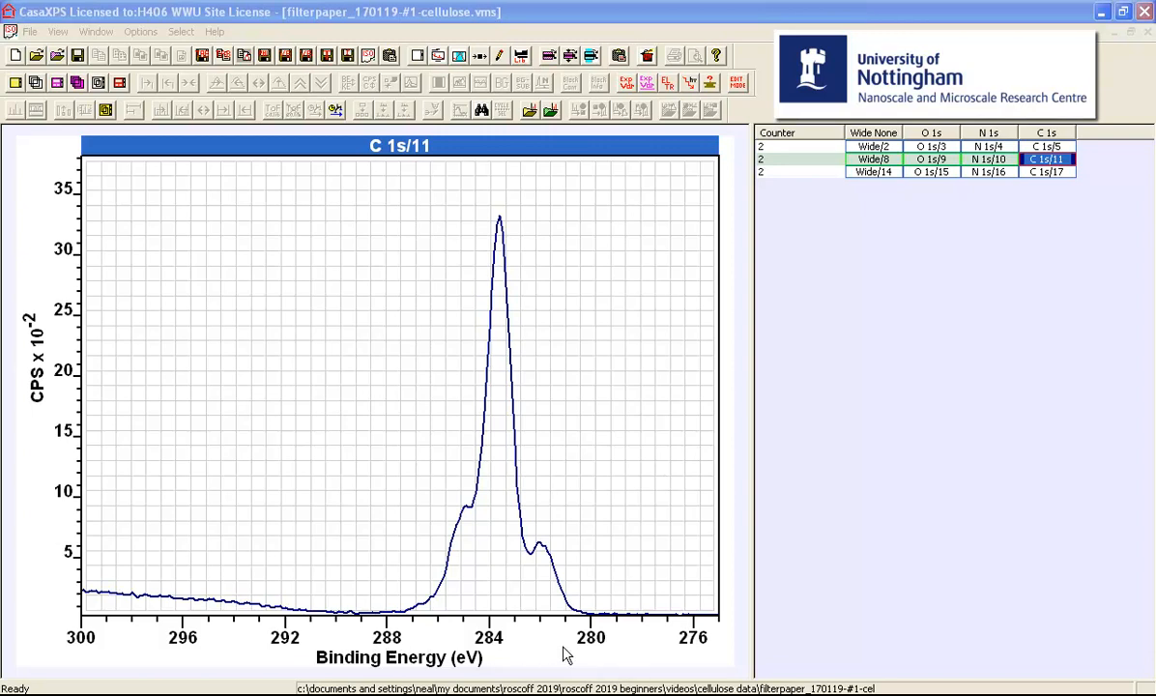
{"action": "mouse_move", "coordinate": [544, 558]}
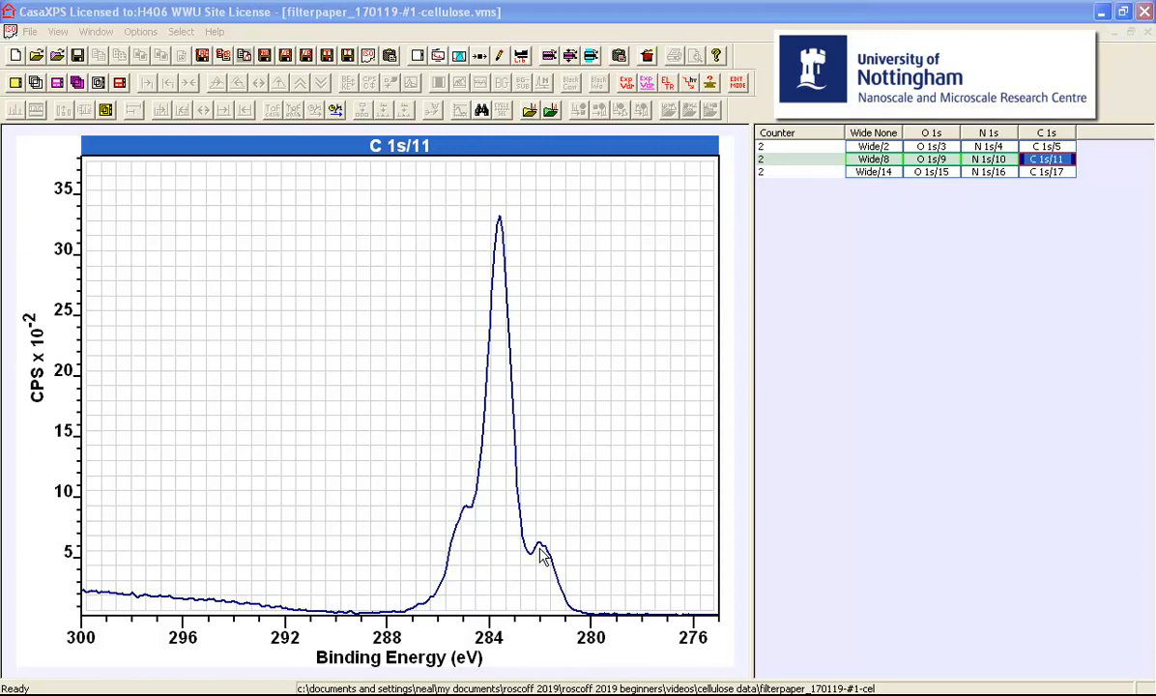
{"action": "mouse_move", "coordinate": [483, 413]}
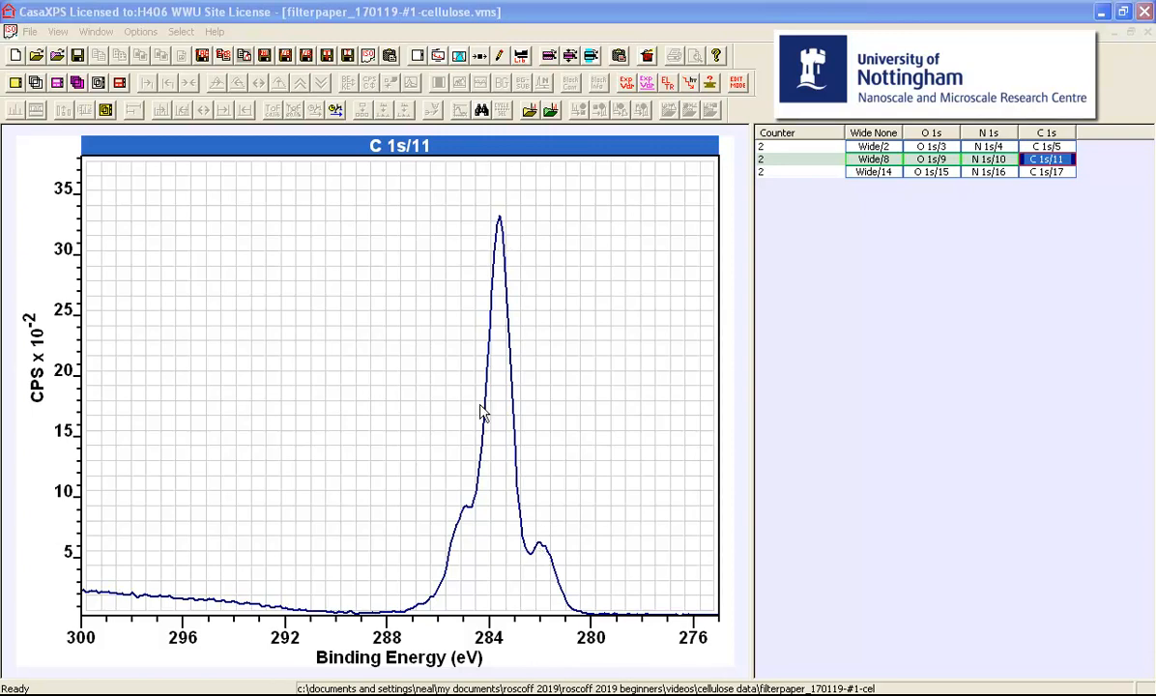
{"action": "mouse_move", "coordinate": [469, 520]}
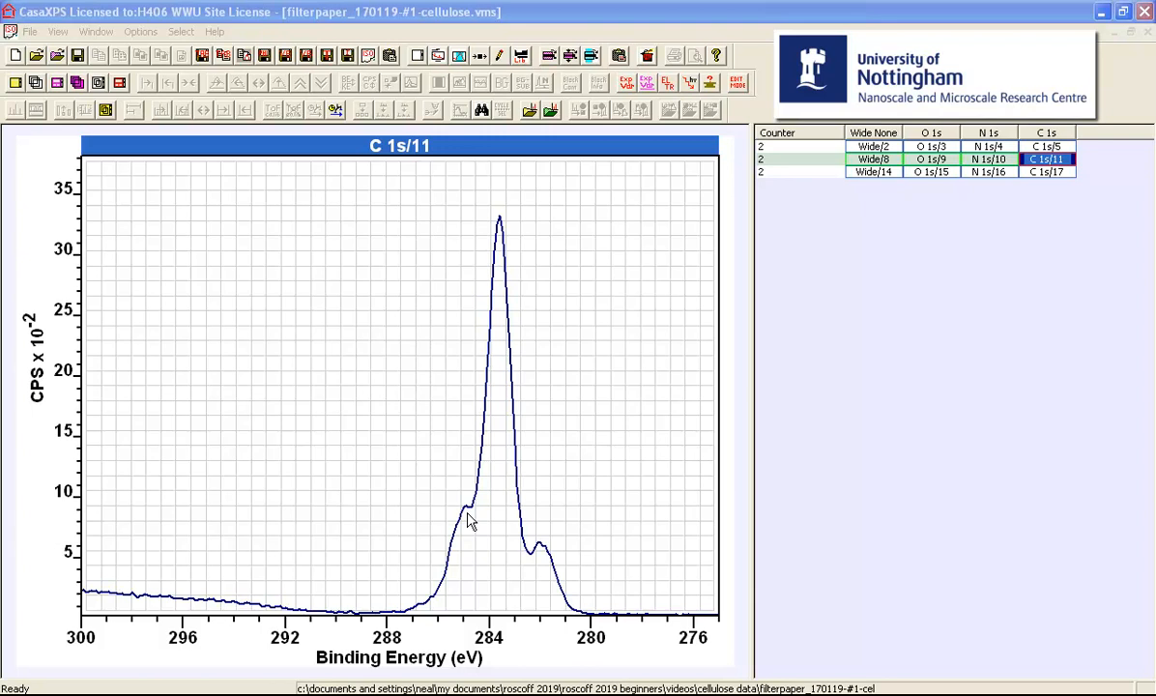
{"action": "mouse_move", "coordinate": [490, 469]}
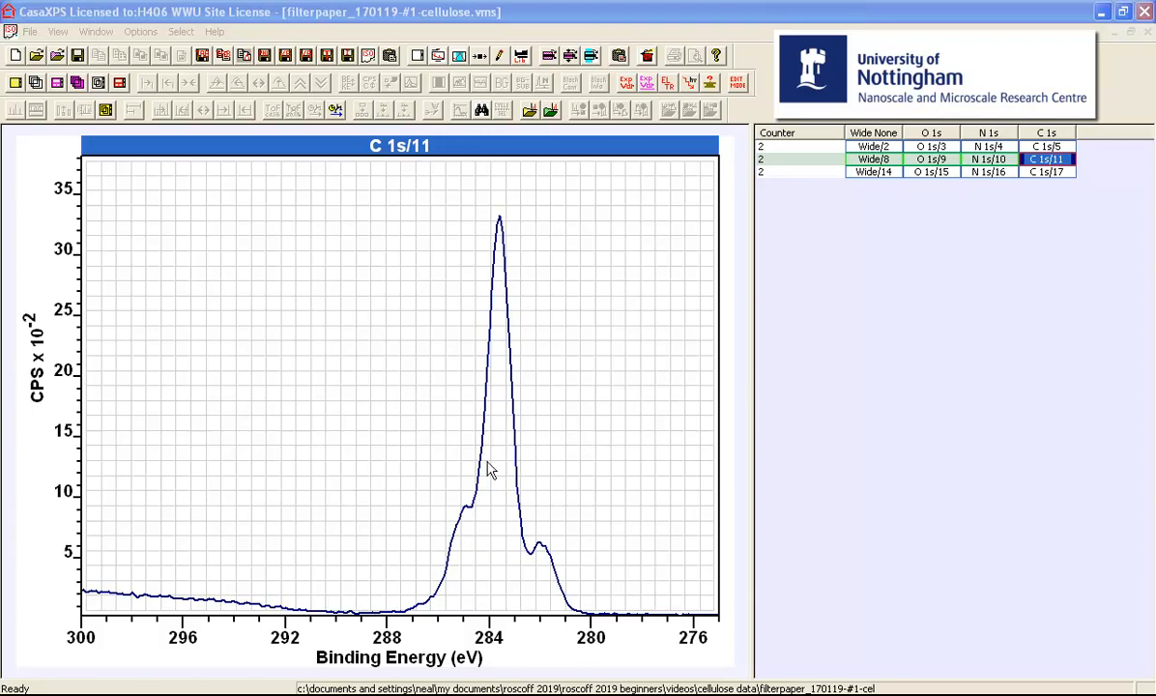
{"action": "mouse_move", "coordinate": [510, 435]}
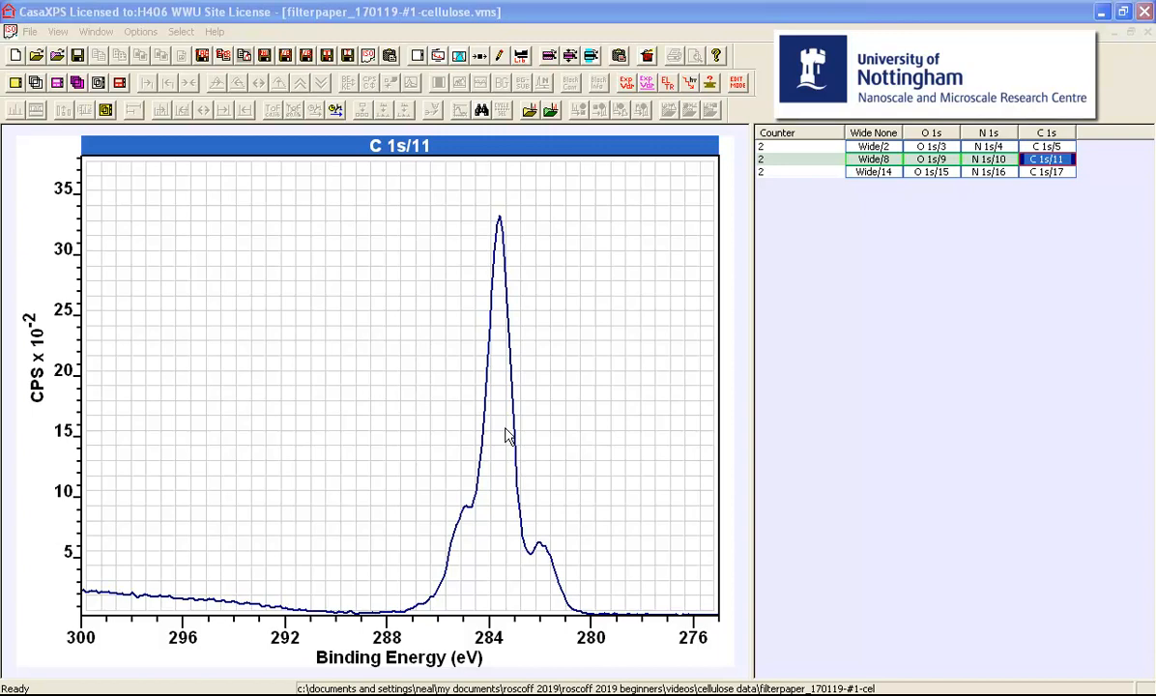
{"action": "mouse_move", "coordinate": [461, 543]}
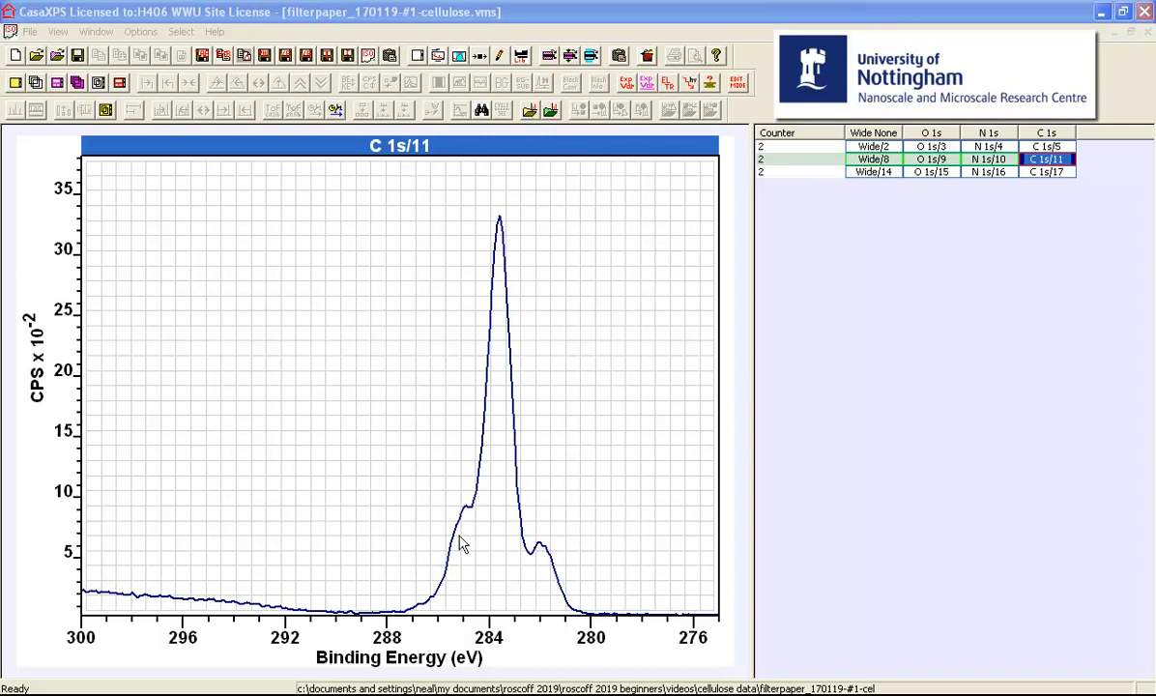
{"action": "mouse_move", "coordinate": [491, 522]}
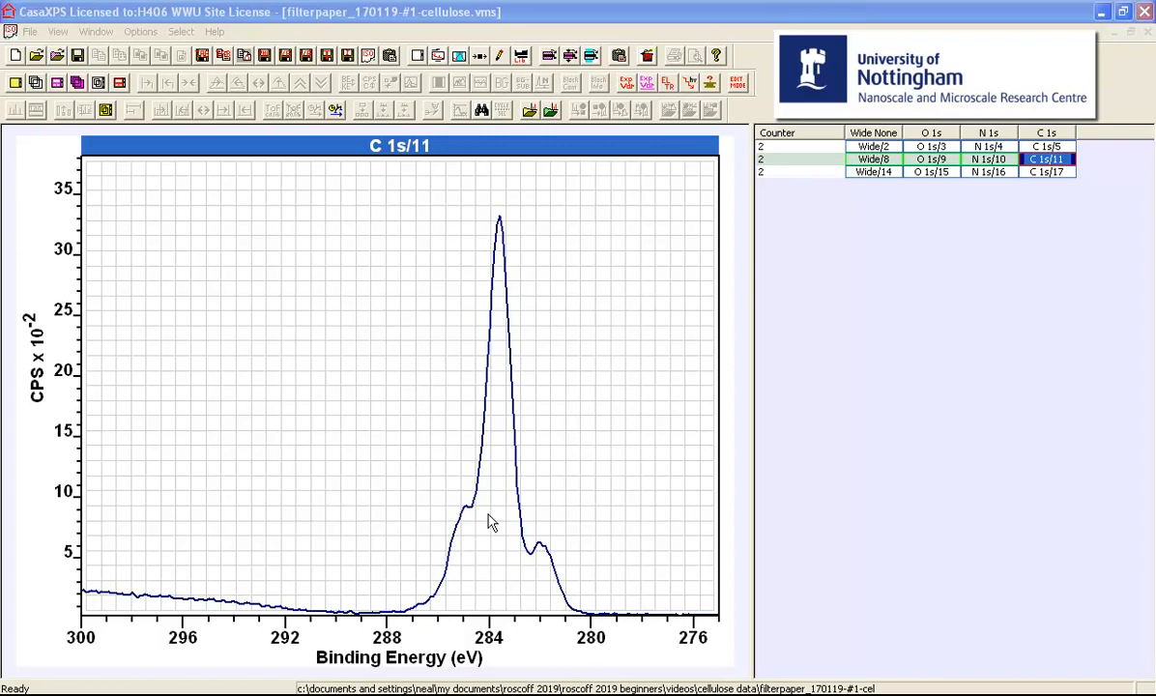
{"action": "mouse_move", "coordinate": [503, 520]}
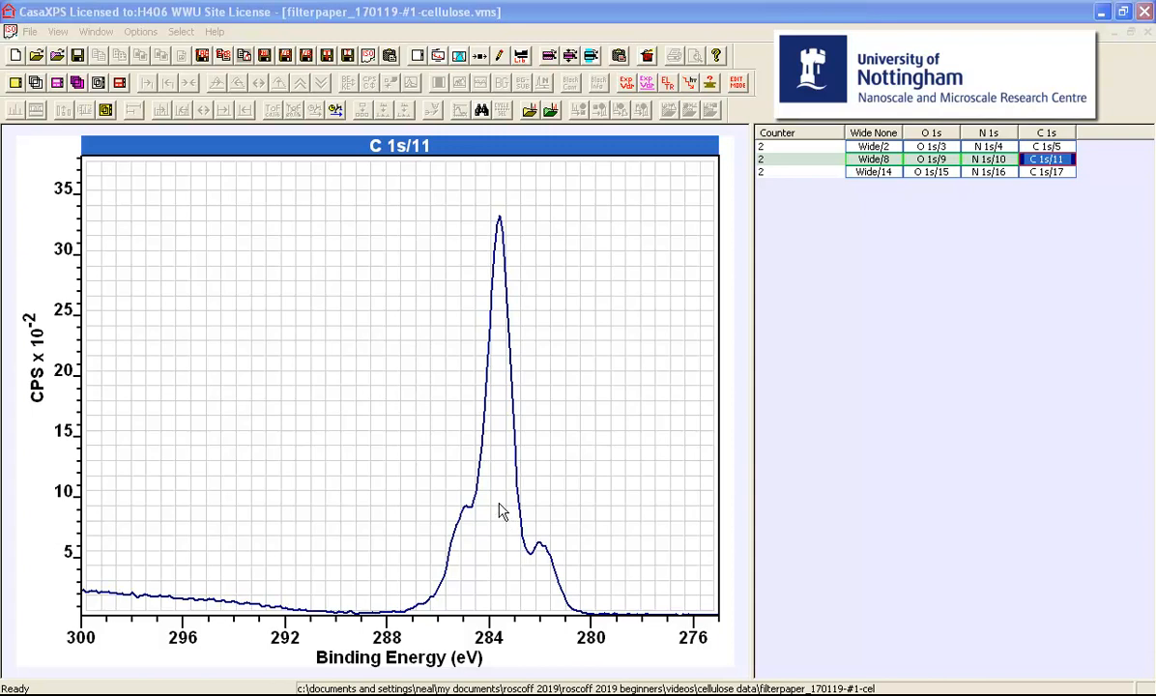
{"action": "mouse_move", "coordinate": [502, 496]}
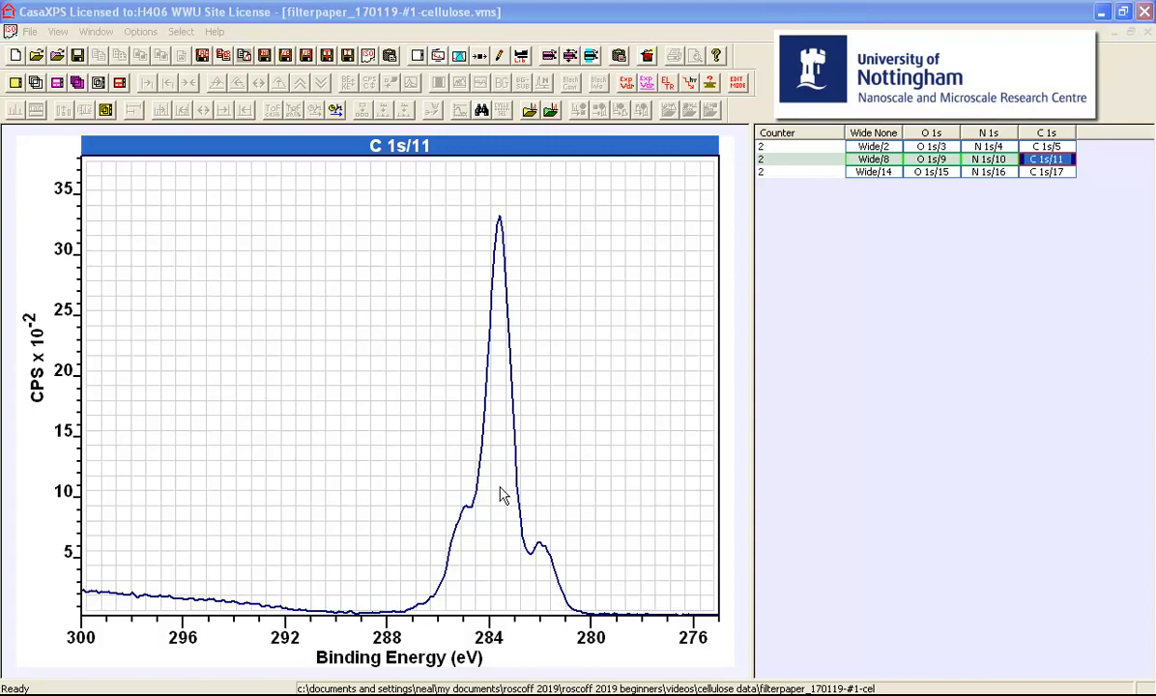
{"action": "mouse_move", "coordinate": [466, 565]}
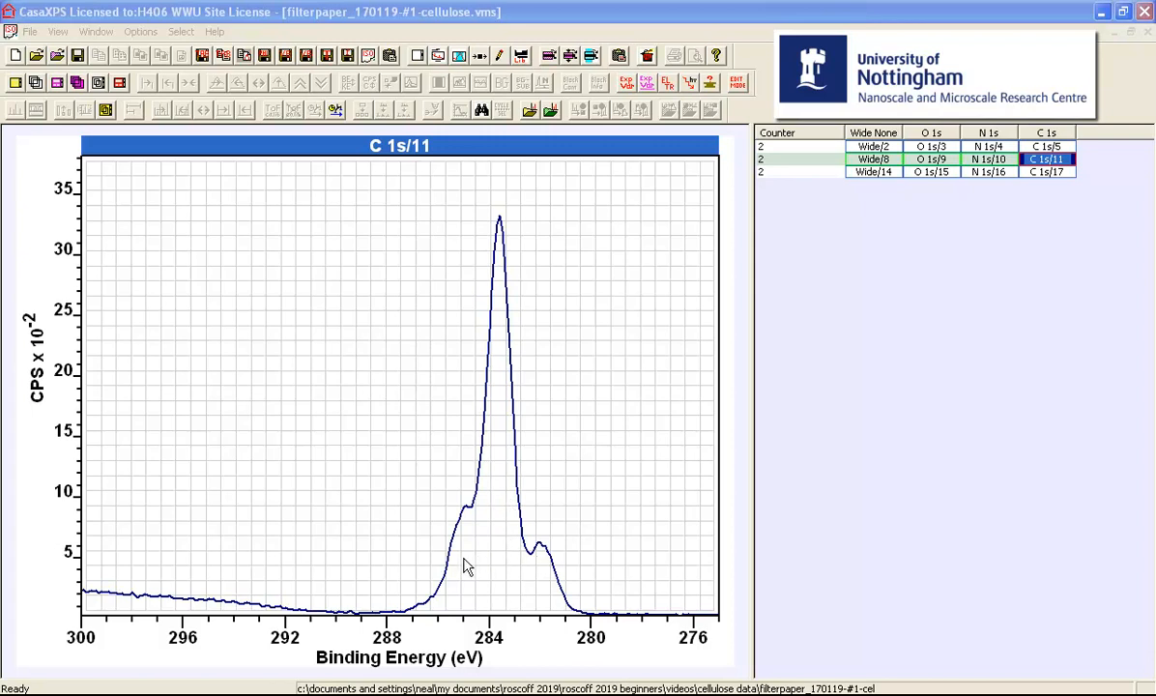
{"action": "mouse_move", "coordinate": [501, 364]}
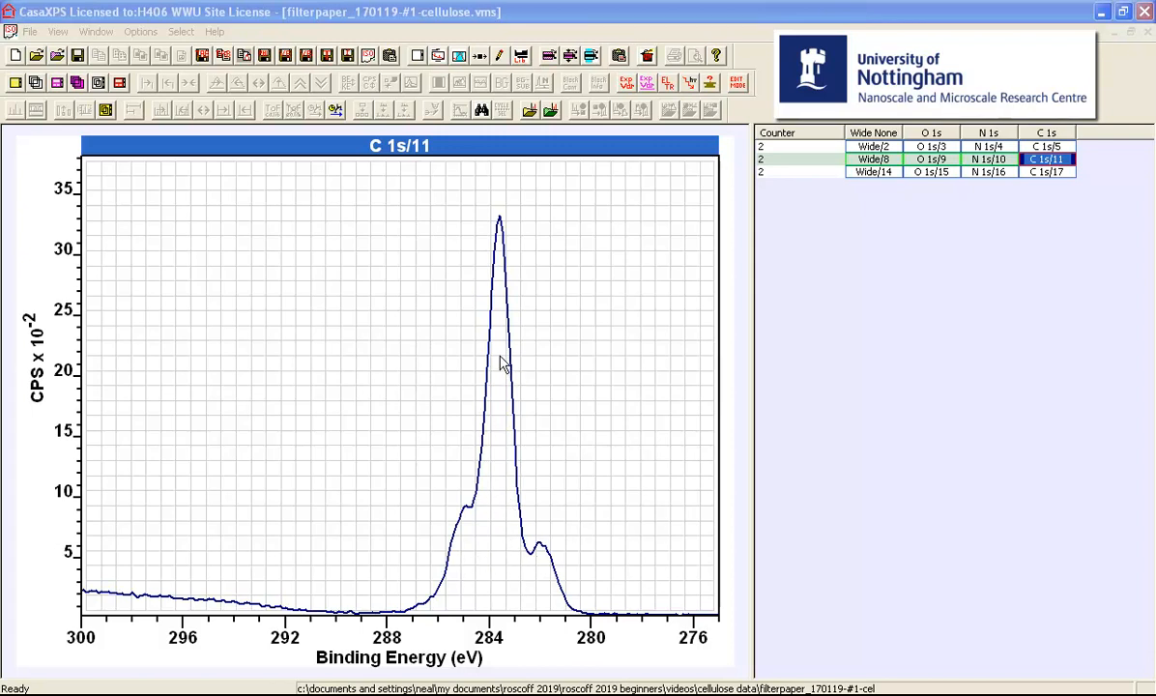
{"action": "mouse_move", "coordinate": [468, 543]}
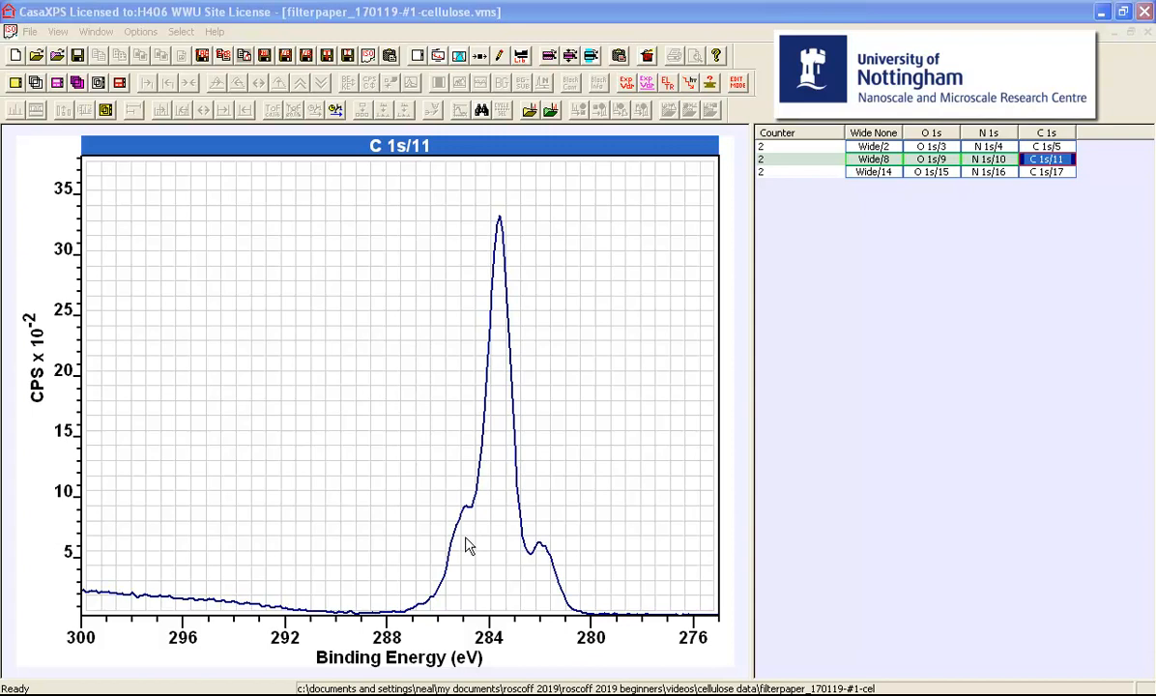
{"action": "mouse_move", "coordinate": [488, 446]}
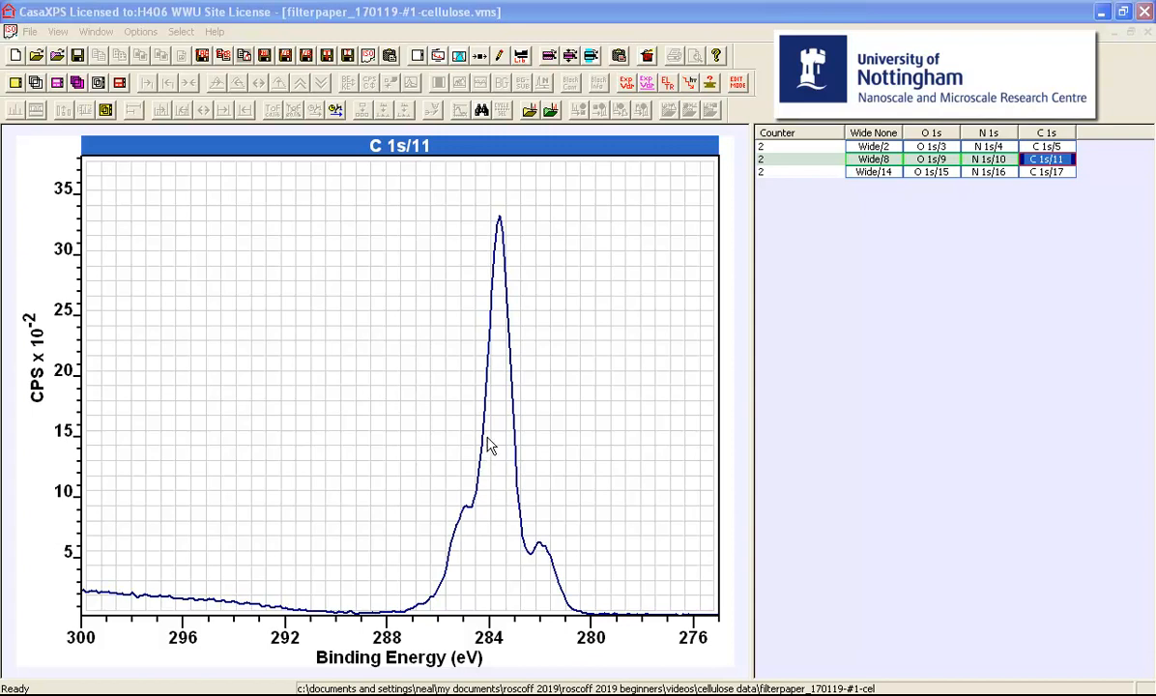